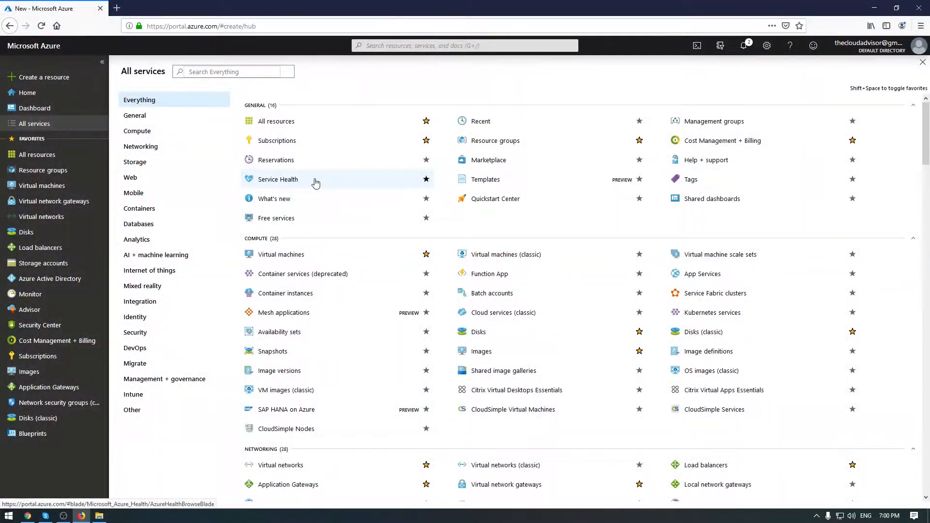
pyautogui.moveTo(318, 179)
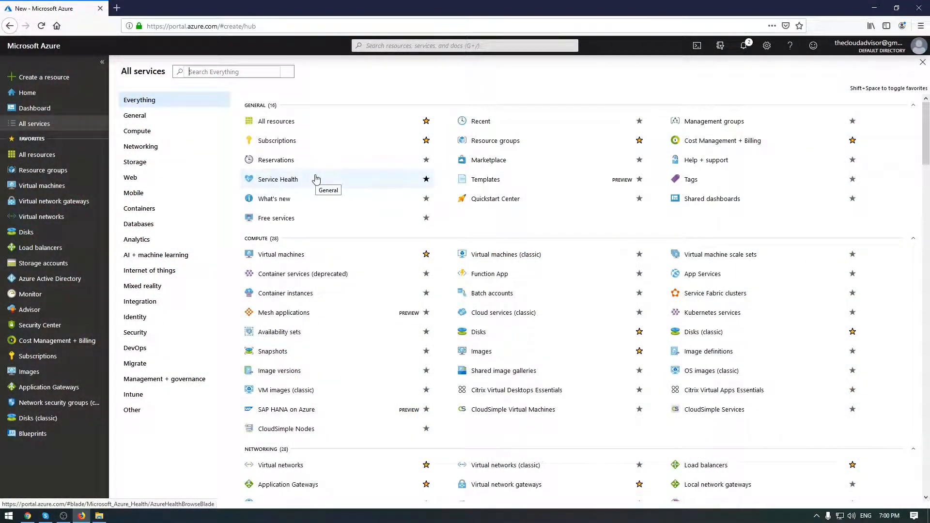
pyautogui.moveTo(313, 180)
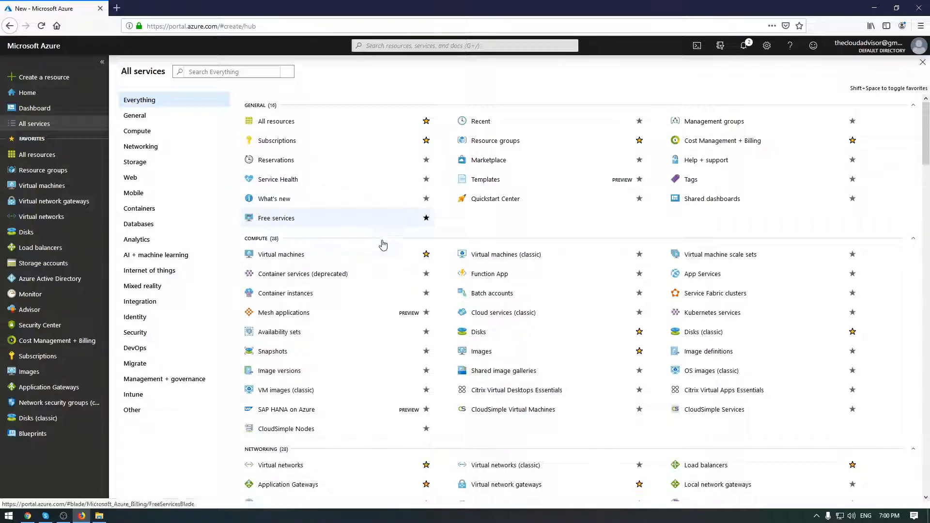
pyautogui.moveTo(376, 215)
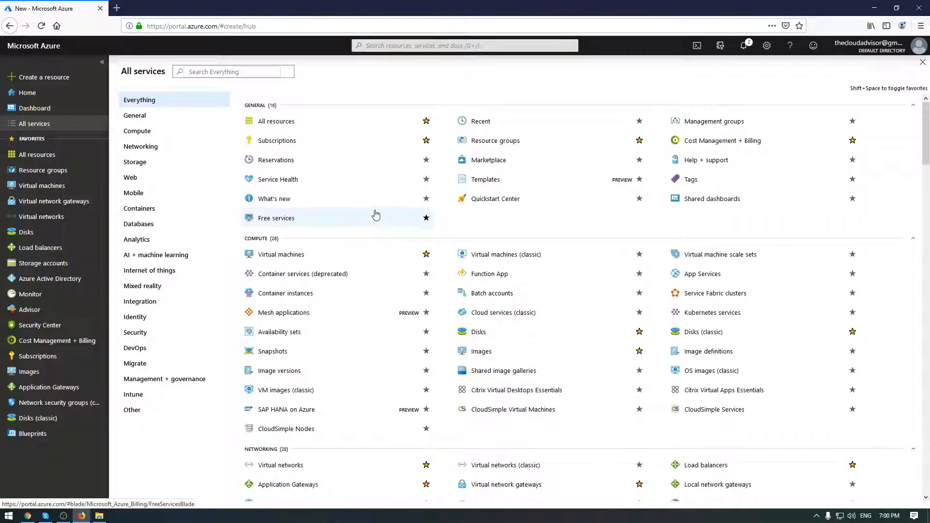
pyautogui.moveTo(374, 213)
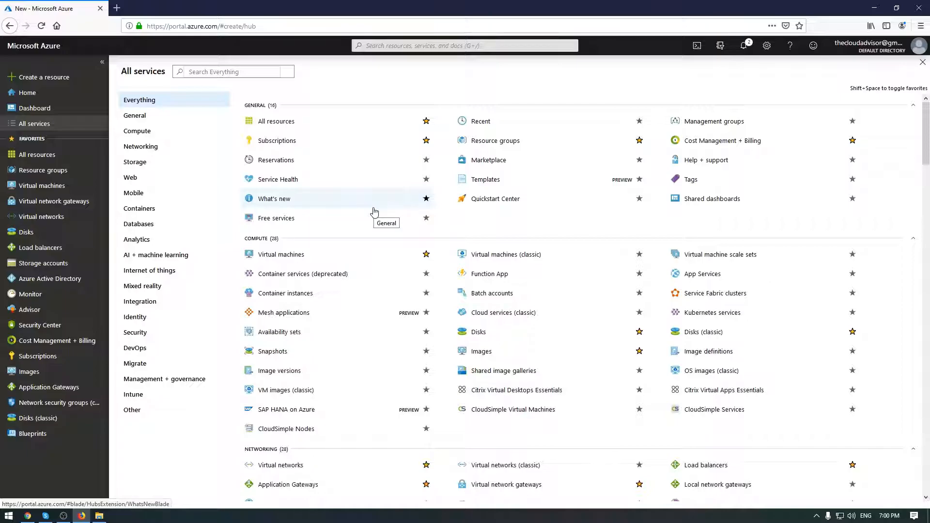
pyautogui.moveTo(357, 195)
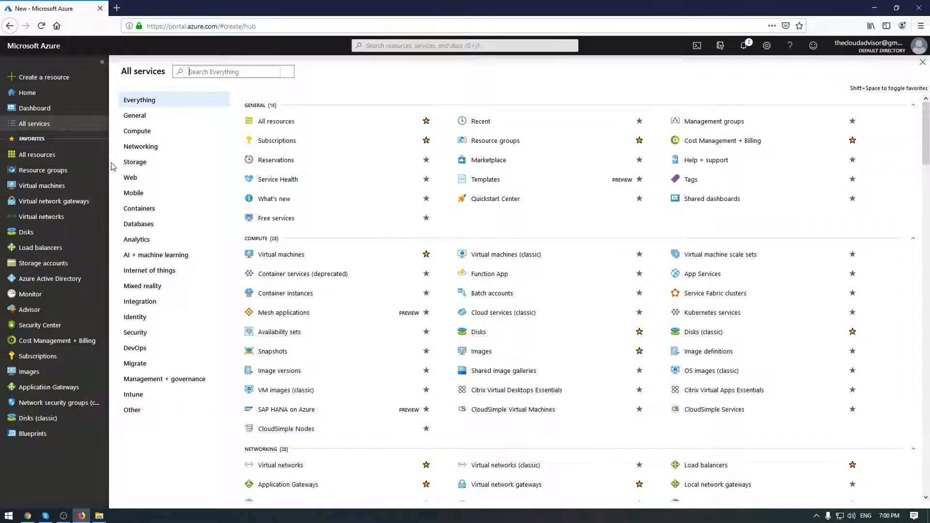
pyautogui.moveTo(280, 254)
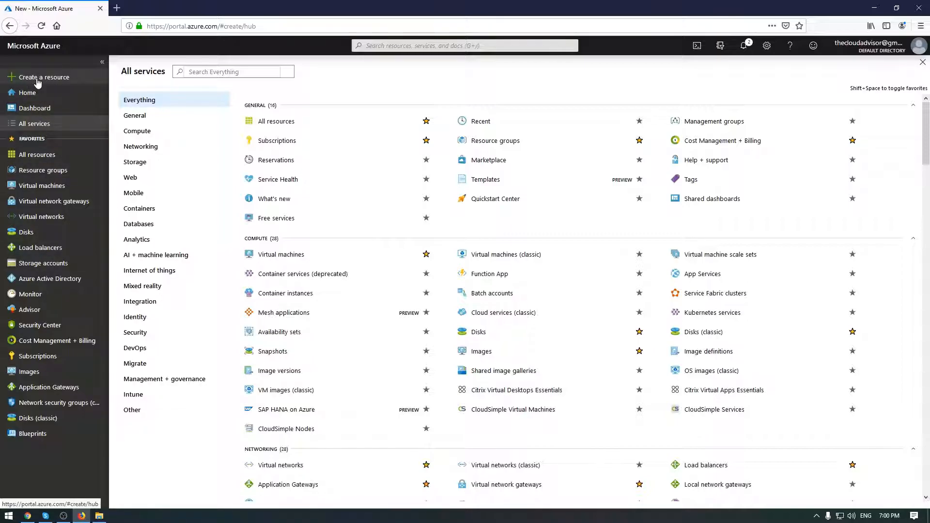
# Start a new resource, search the Marketplace for 'stor', pick Storage account and begin creating it
pyautogui.click(41, 78)
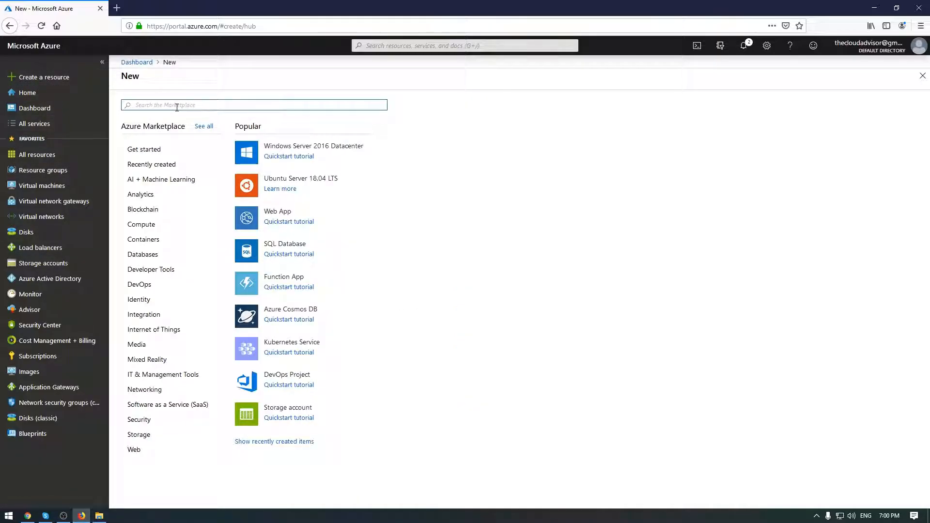
pyautogui.write('storage ac')
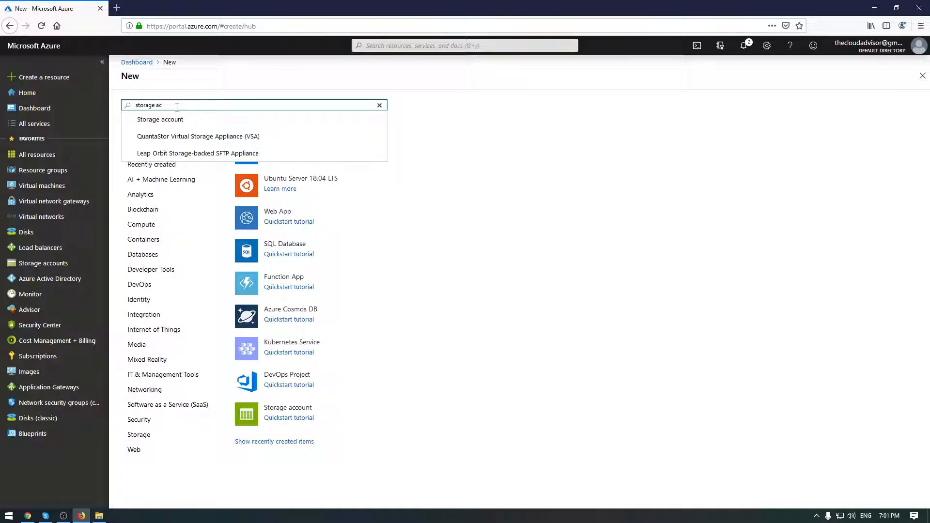
pyautogui.click(160, 119)
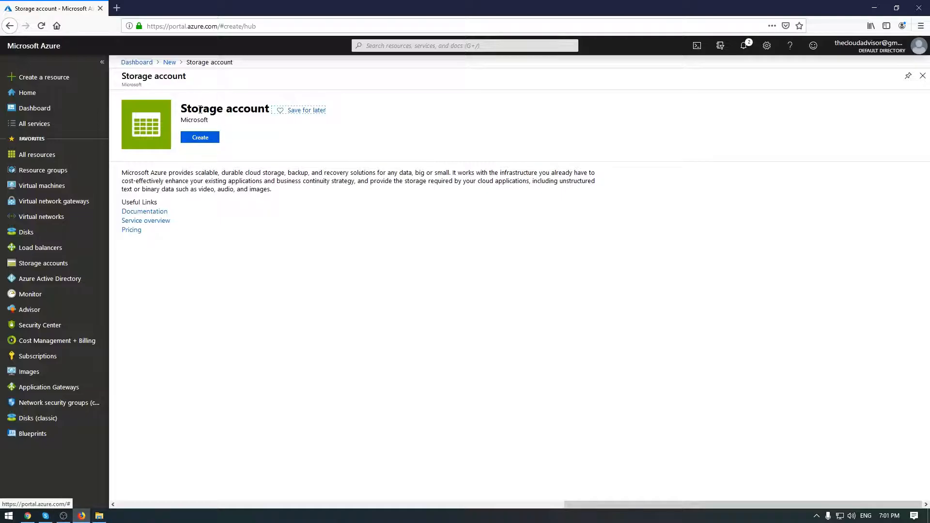
pyautogui.click(200, 136)
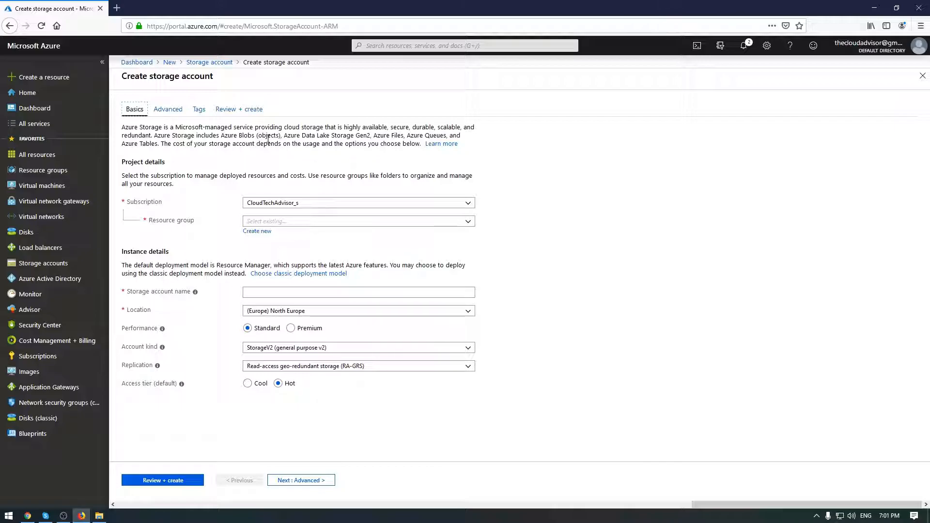
pyautogui.moveTo(206, 198)
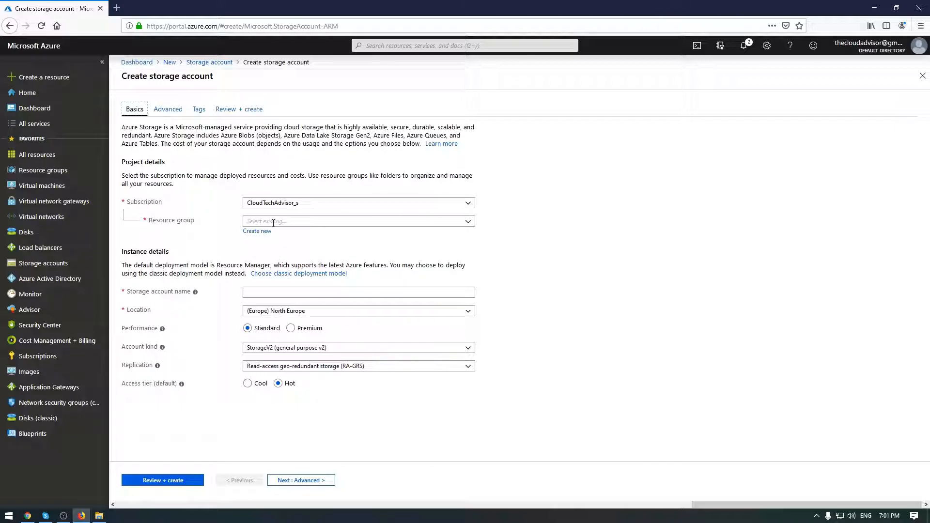
# Select existing resource group cloudtech_rg, briefly starting then abandoning a new group
pyautogui.click(357, 221)
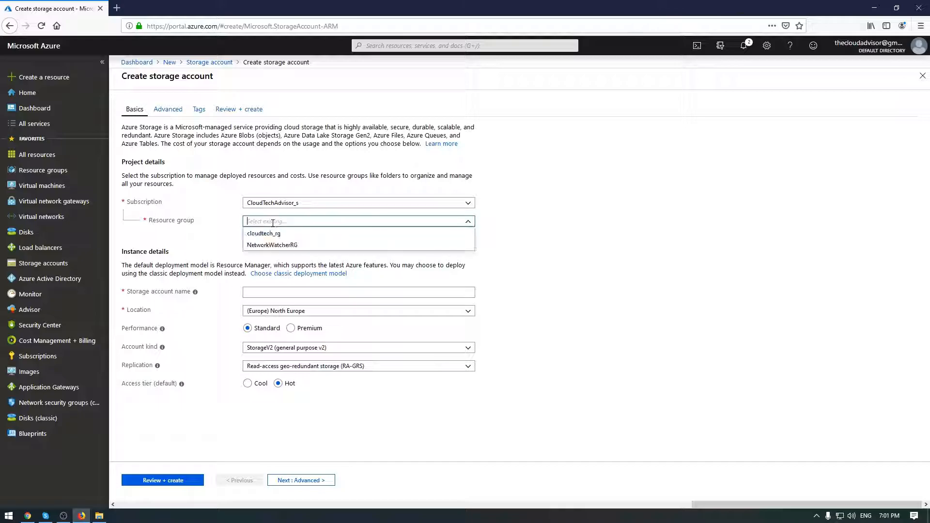
pyautogui.moveTo(264, 236)
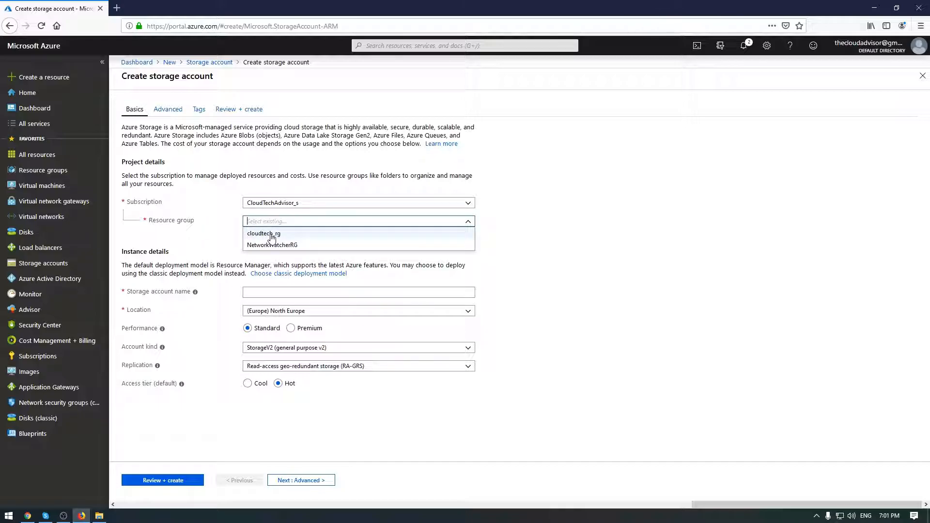
pyautogui.click(264, 233)
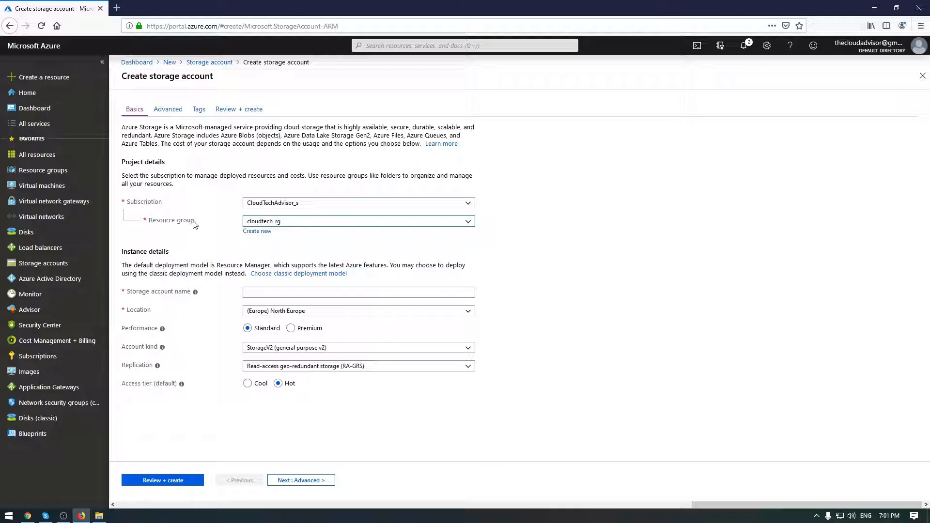
pyautogui.click(357, 221)
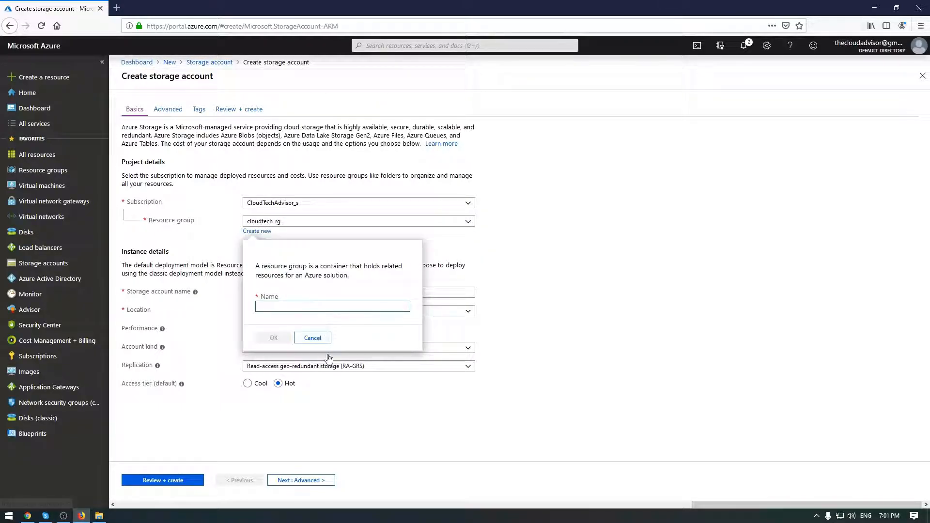
pyautogui.click(311, 337)
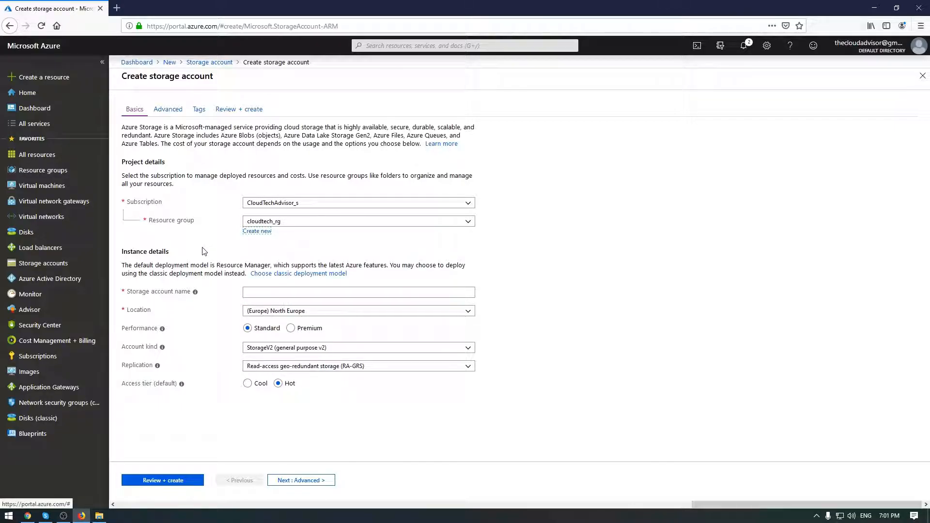
pyautogui.click(358, 292)
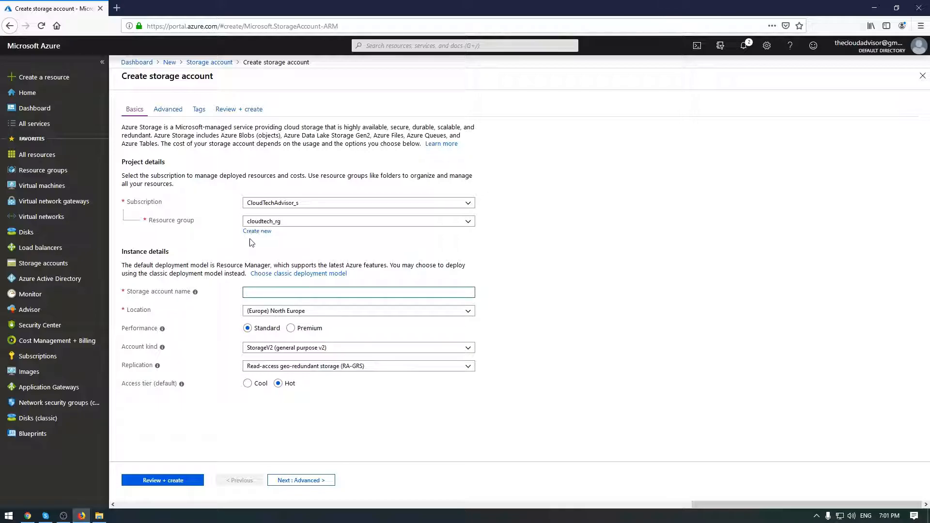
pyautogui.moveTo(299, 238)
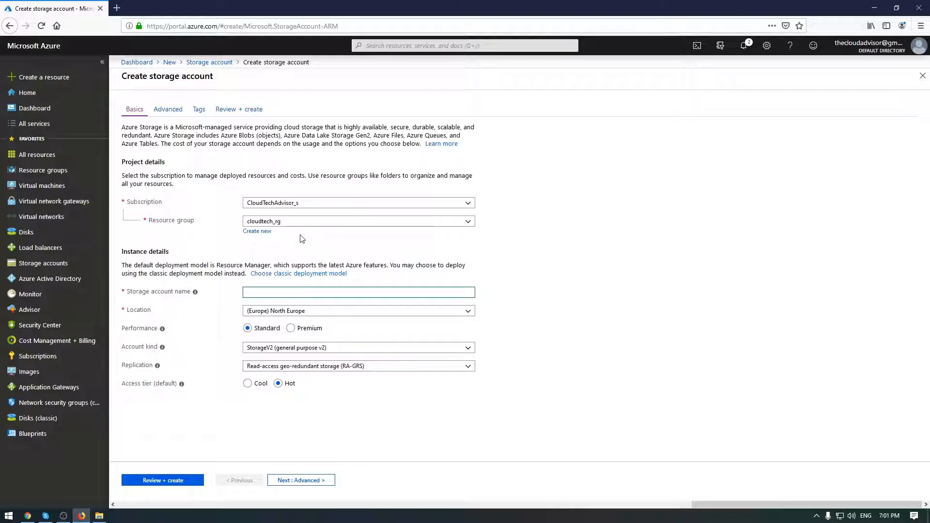
pyautogui.moveTo(301, 252)
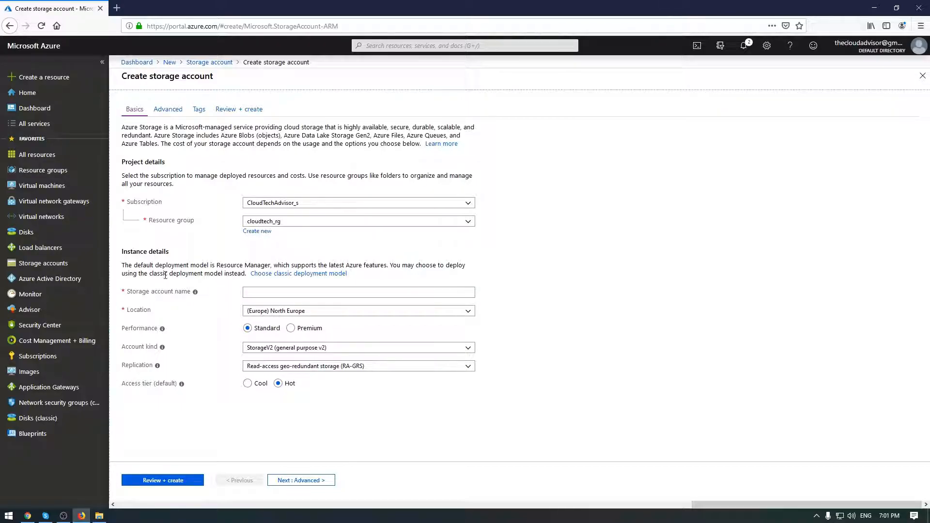
# Enter 'clou...' as the storage account name in the name field
pyautogui.click(357, 291)
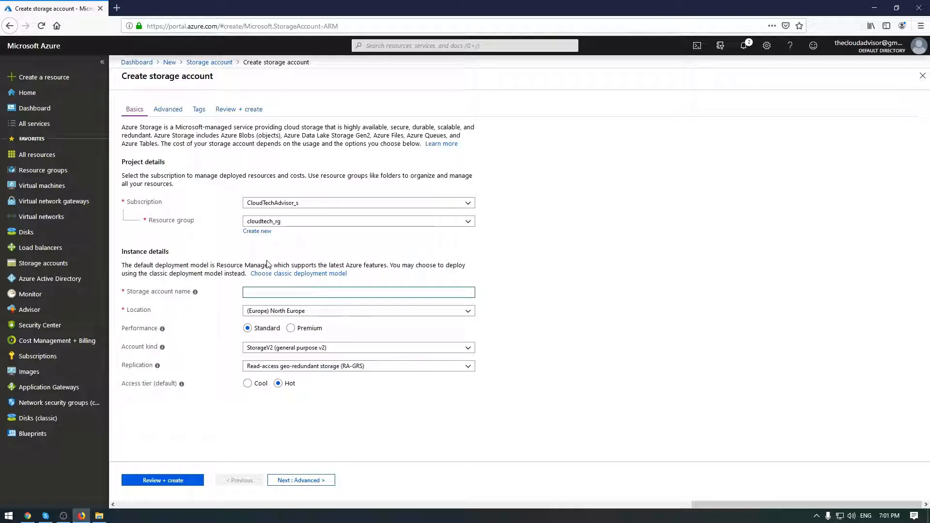
pyautogui.click(358, 292)
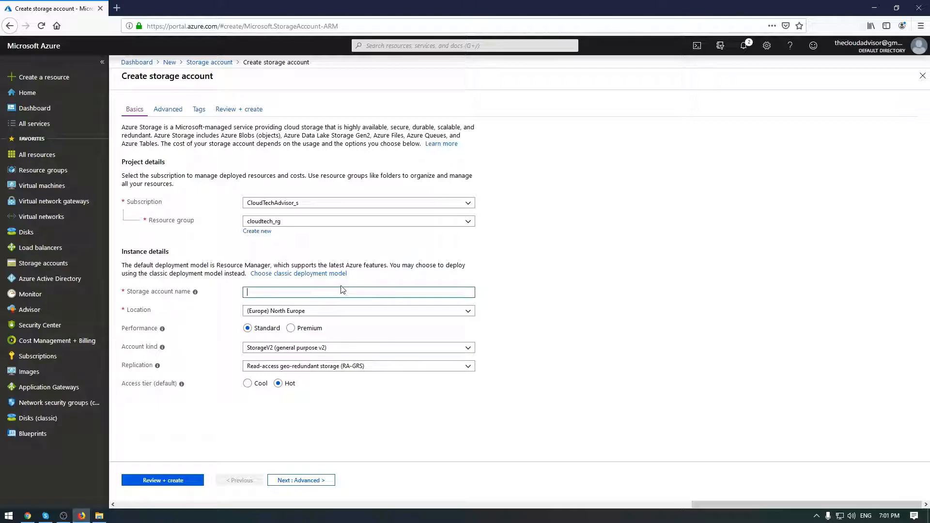
pyautogui.moveTo(258, 270)
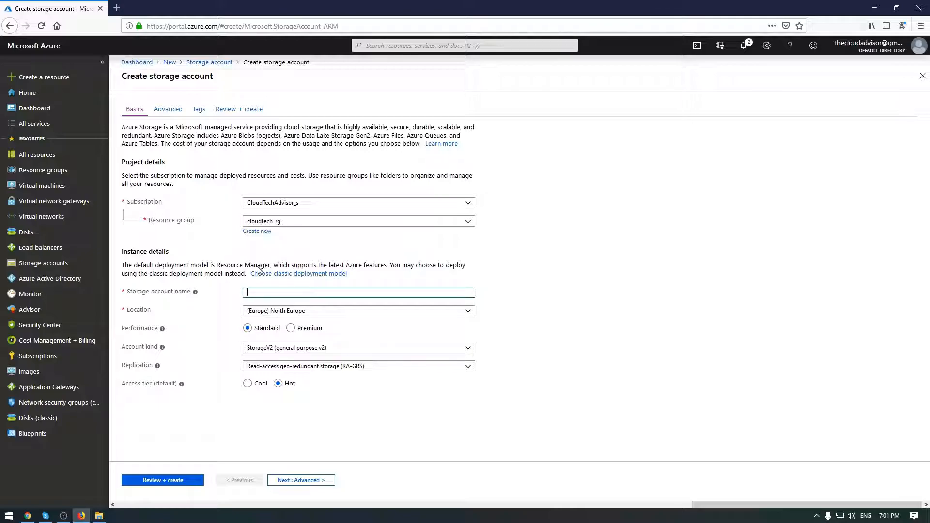
pyautogui.moveTo(308, 254)
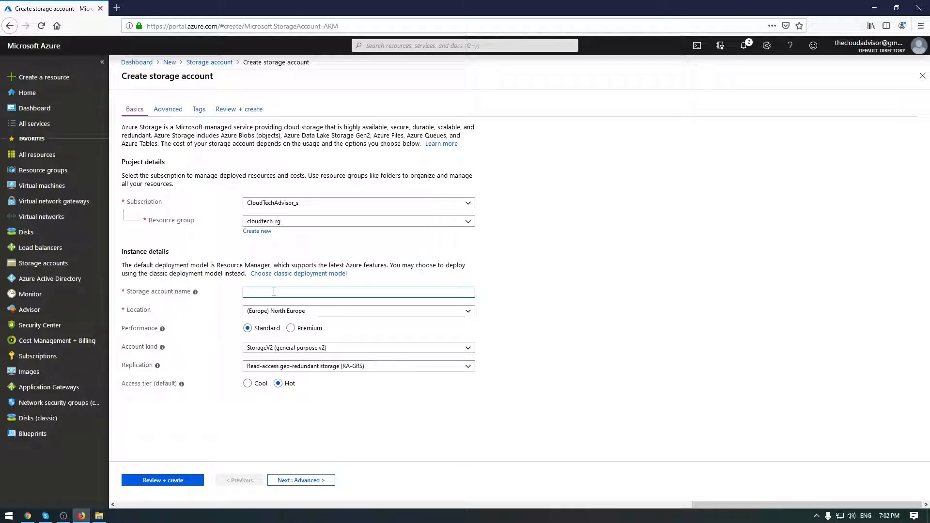
pyautogui.write('cloudtechsa')
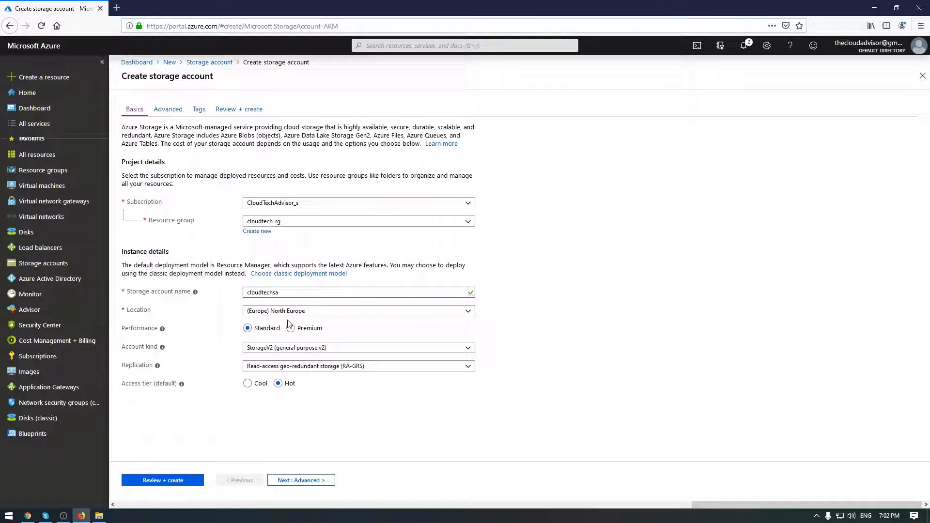
# Choose (US) Central US from the Location list as the account region
pyautogui.click(359, 310)
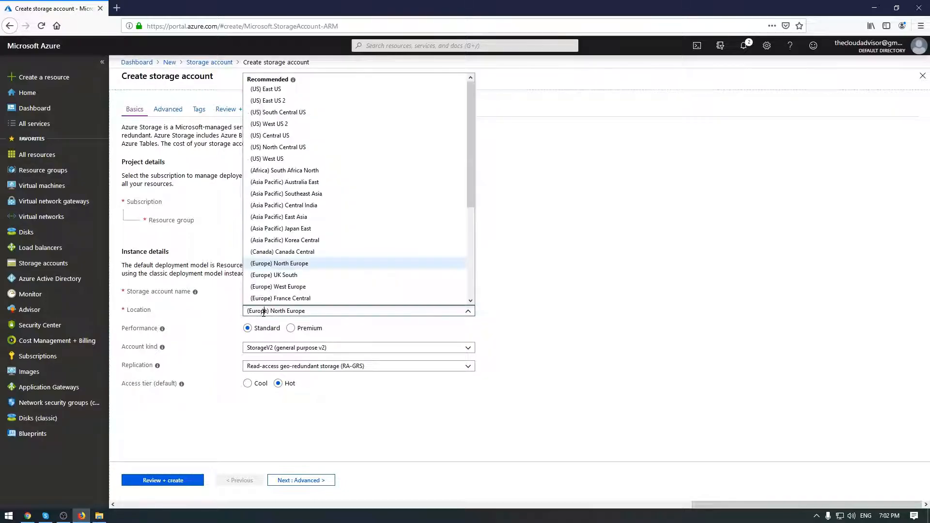
pyautogui.moveTo(286, 194)
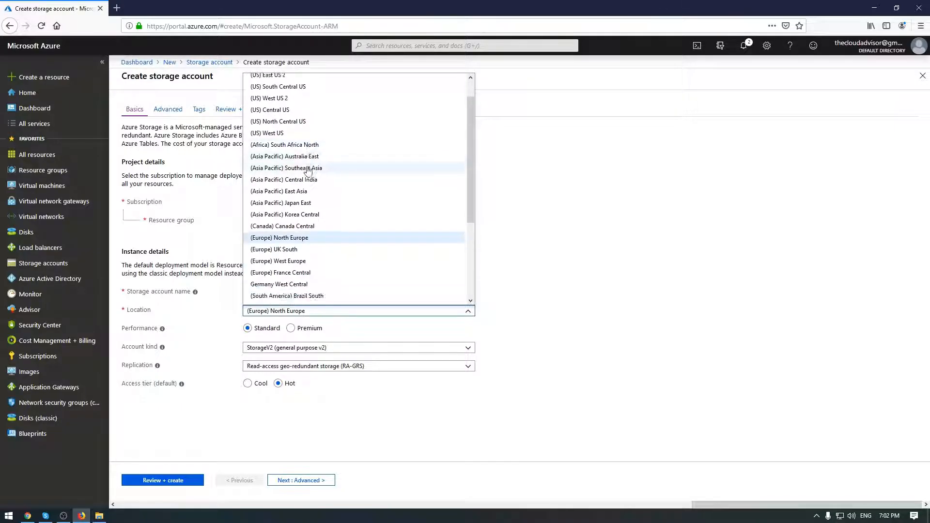
pyautogui.scroll(-3)
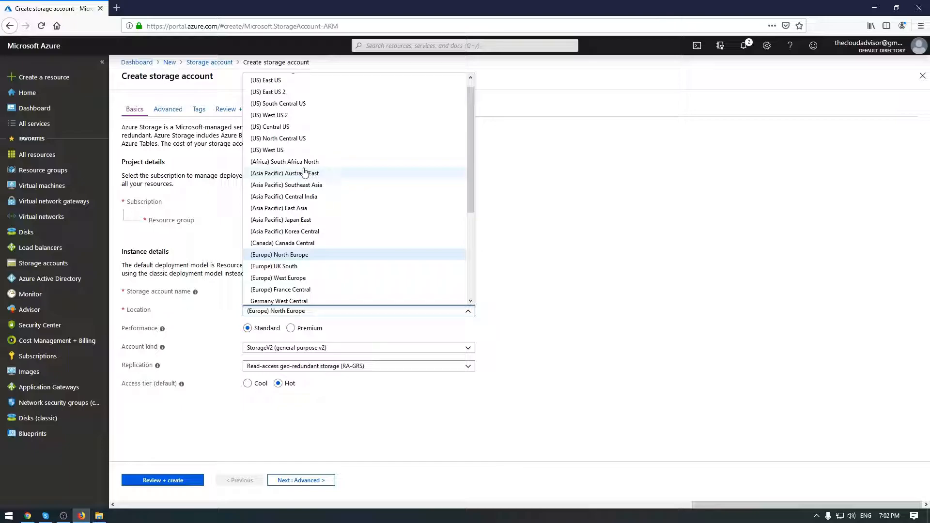
pyautogui.scroll(-3)
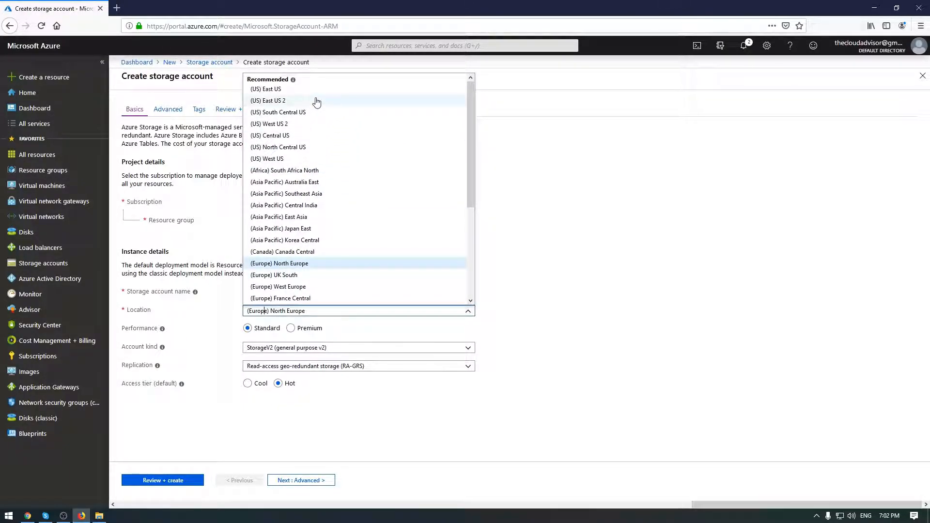
pyautogui.moveTo(293, 81)
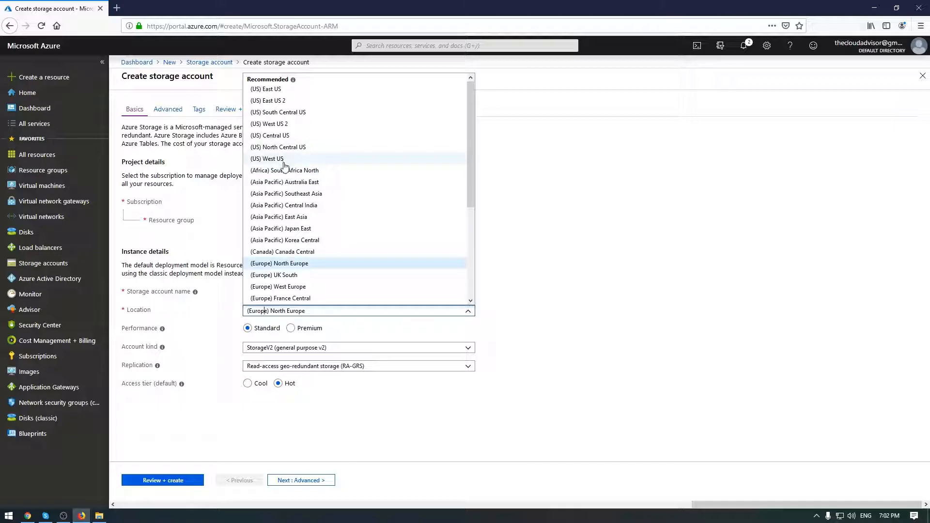
pyautogui.moveTo(333, 184)
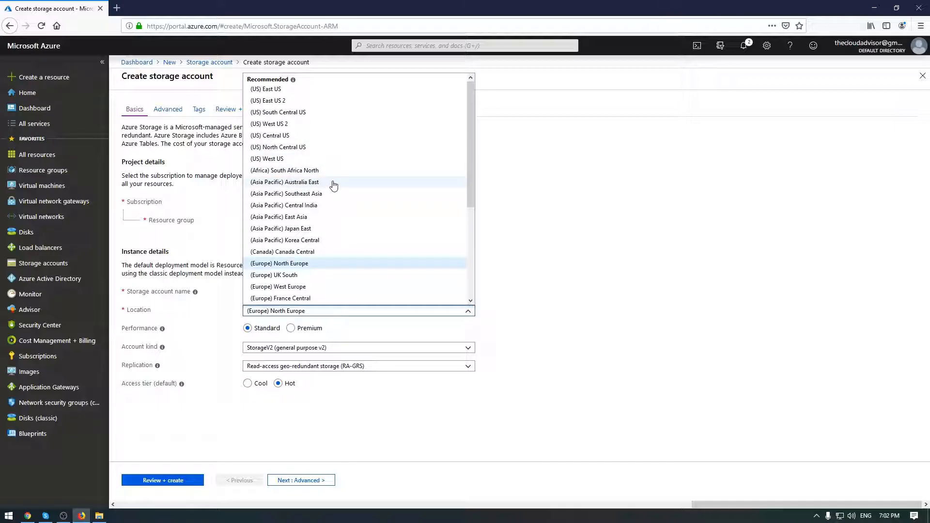
pyautogui.moveTo(350, 204)
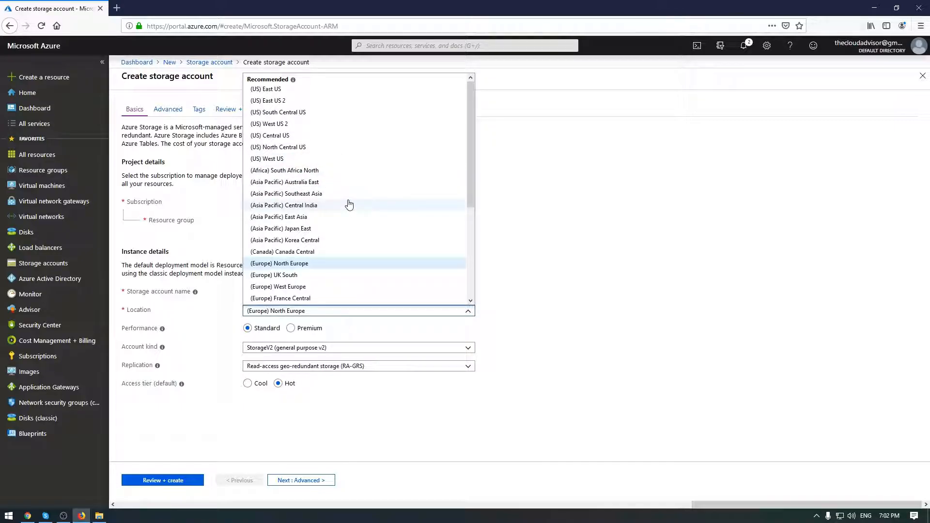
pyautogui.scroll(-3)
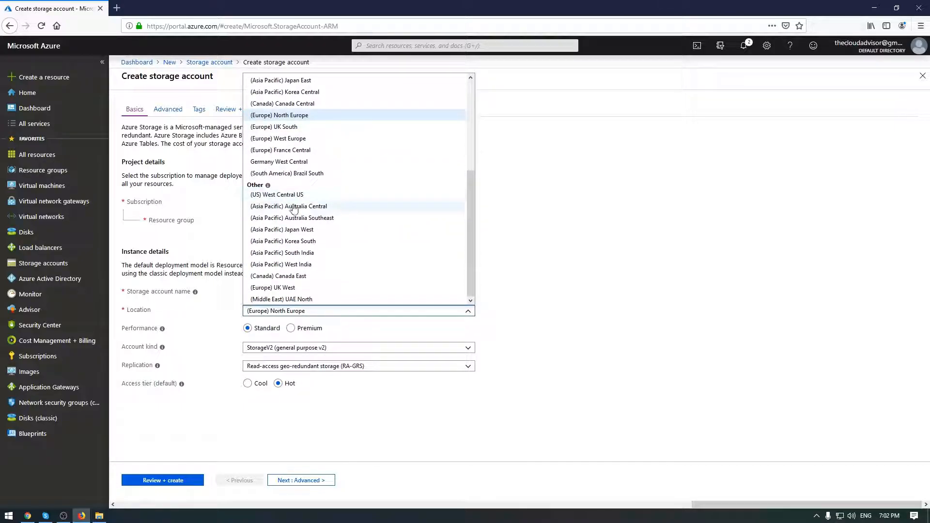
pyautogui.moveTo(334, 246)
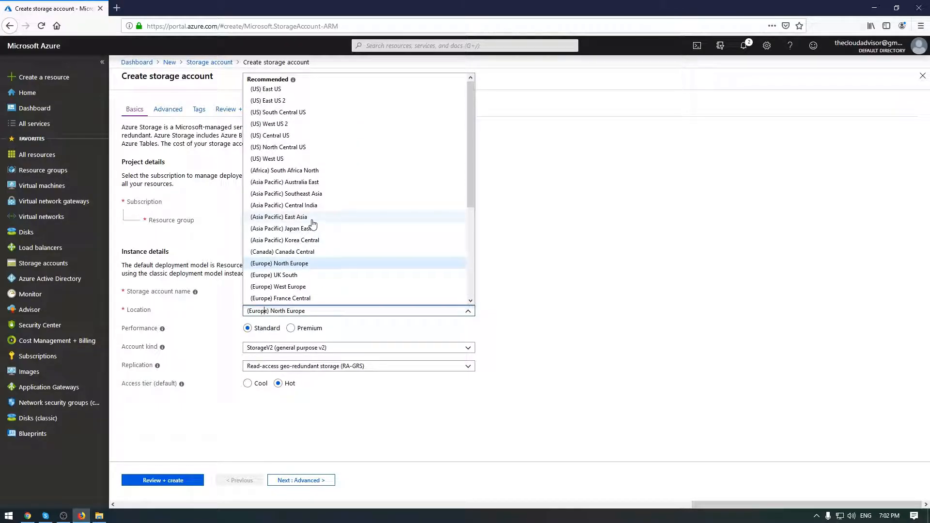
pyautogui.moveTo(289, 144)
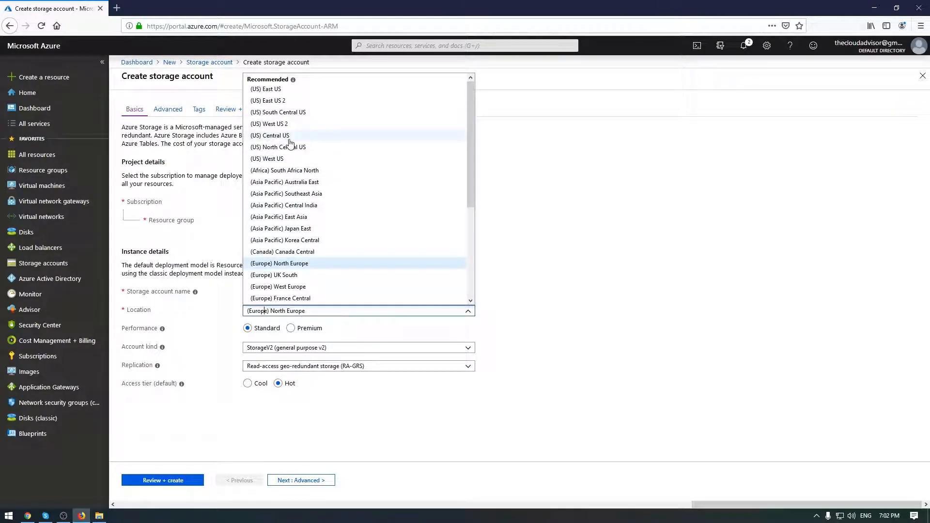
pyautogui.click(268, 135)
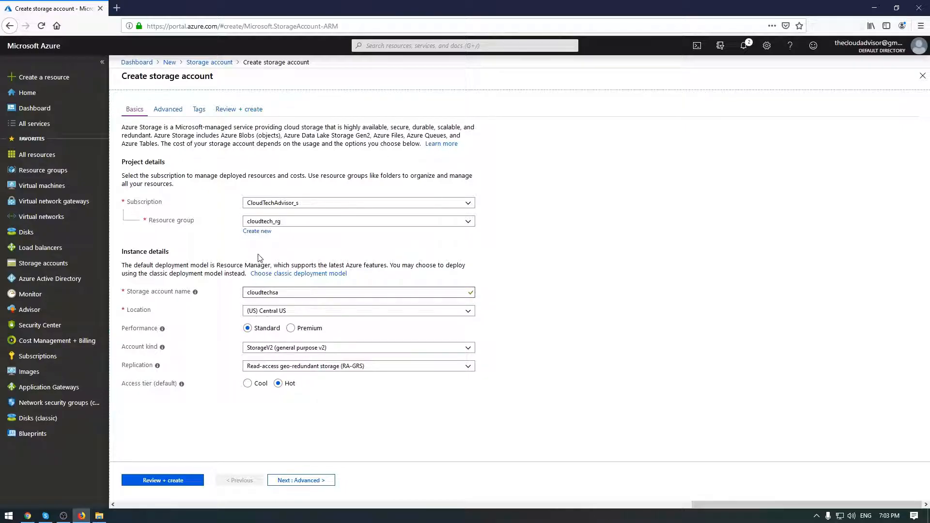
pyautogui.moveTo(290, 245)
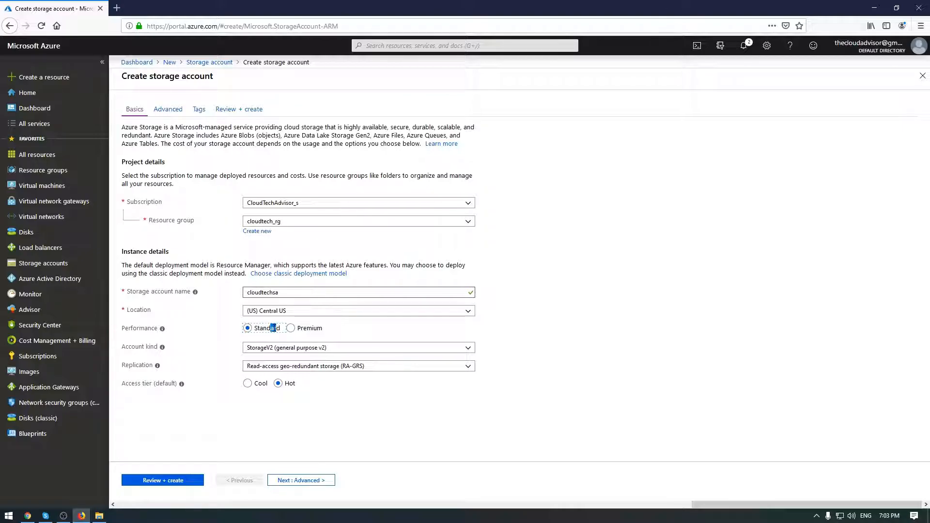
pyautogui.moveTo(278, 320)
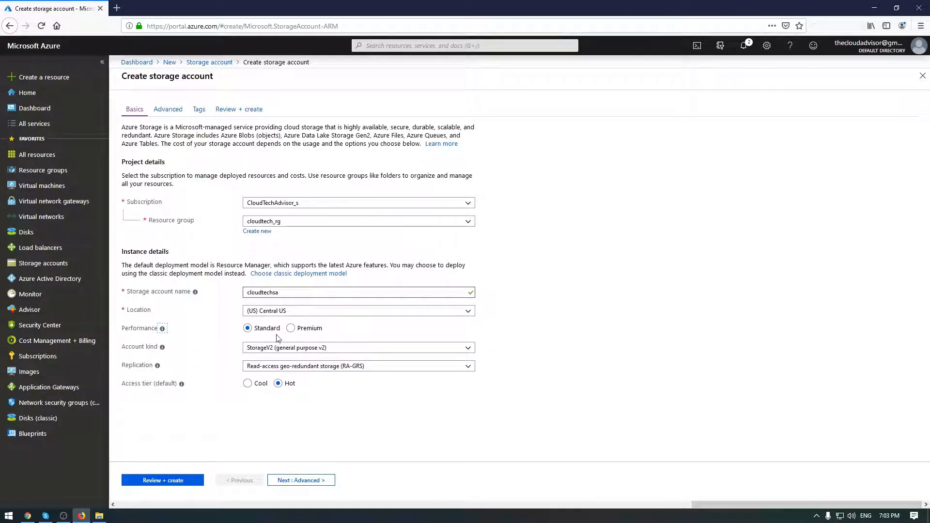
pyautogui.moveTo(208, 308)
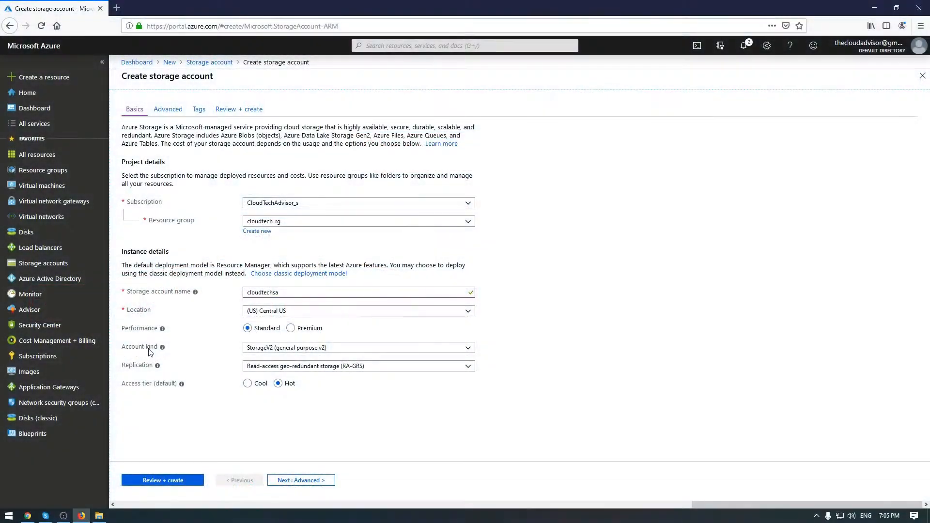
# Show the Account kind choices (StorageV2, general purpose v1, BlobStorage) with StorageV2 current
pyautogui.click(357, 347)
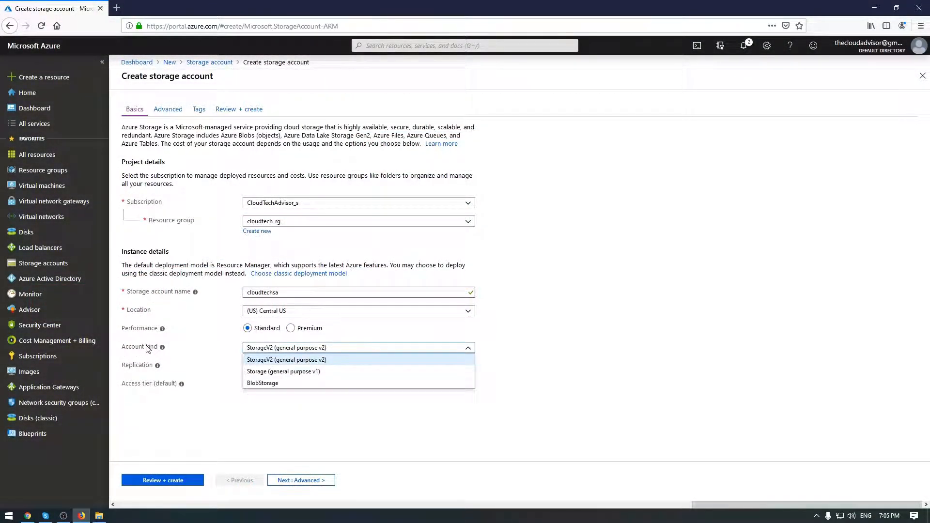
pyautogui.click(286, 359)
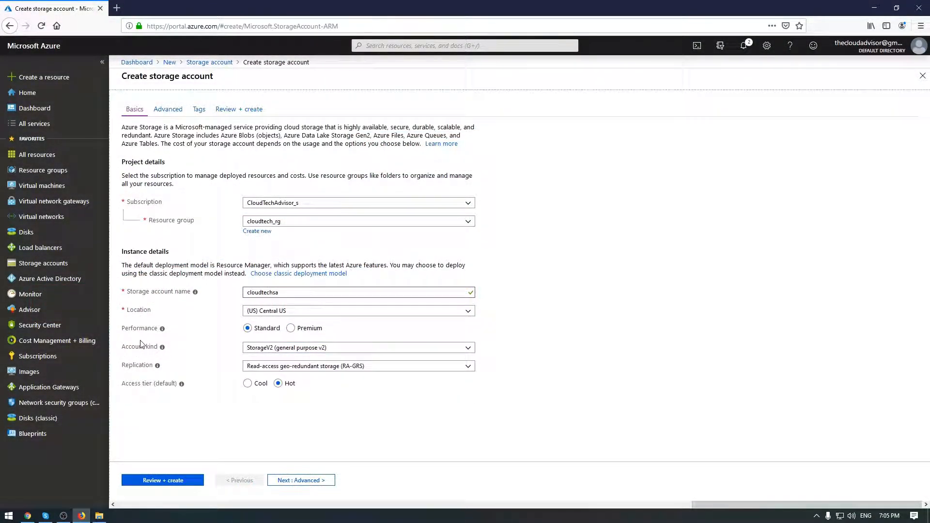
pyautogui.click(358, 347)
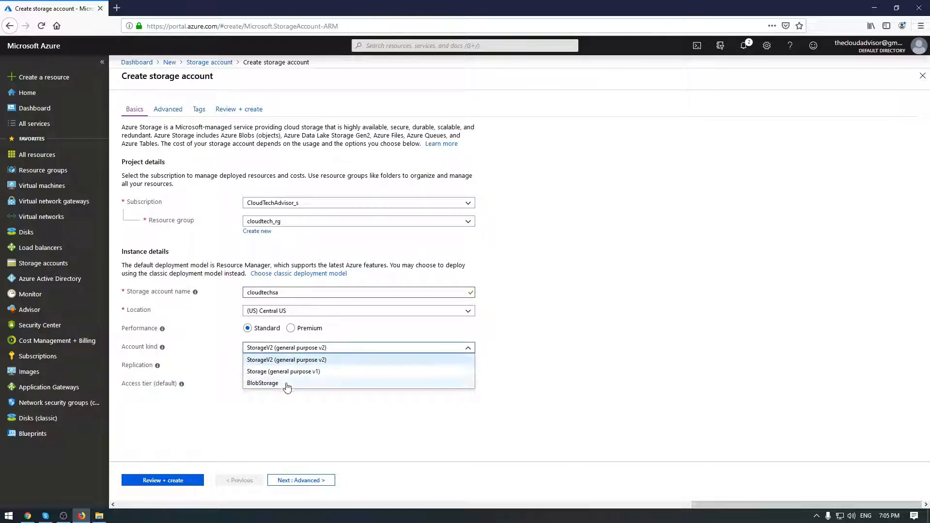
pyautogui.moveTo(206, 347)
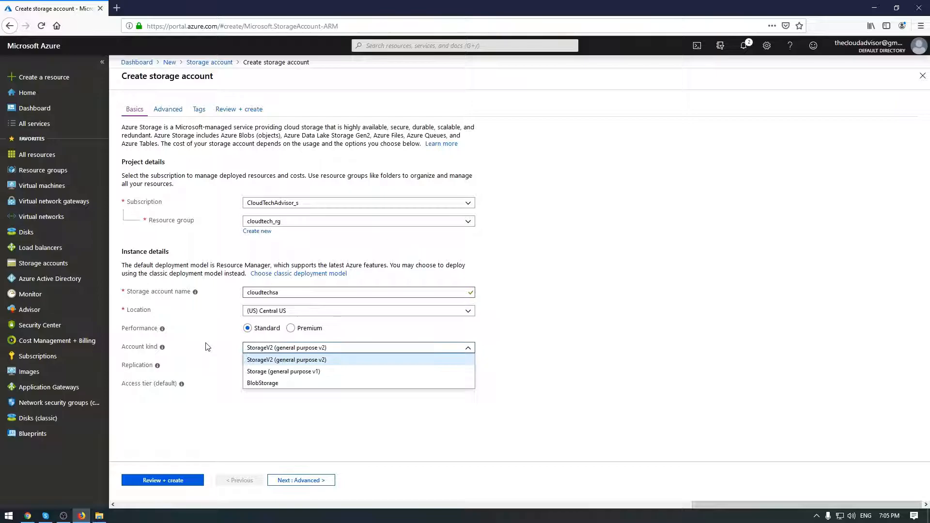
pyautogui.moveTo(207, 349)
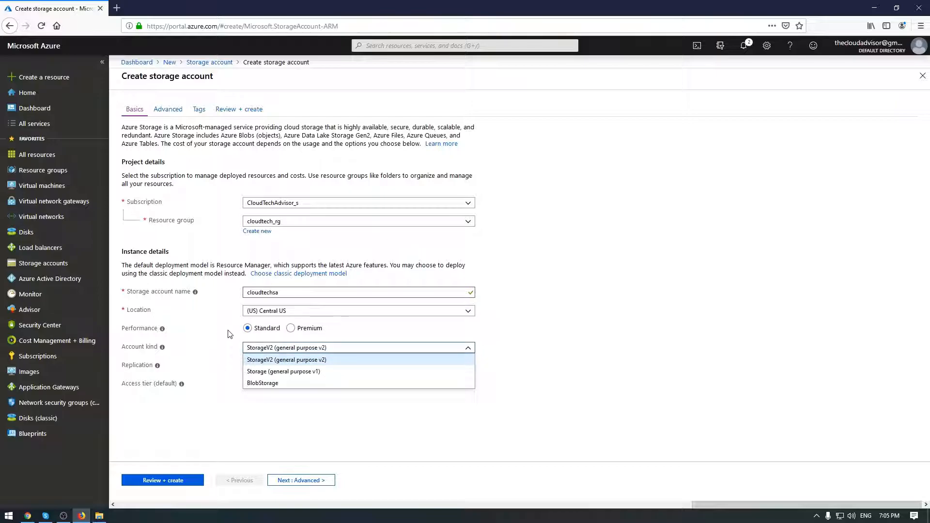
pyautogui.moveTo(235, 320)
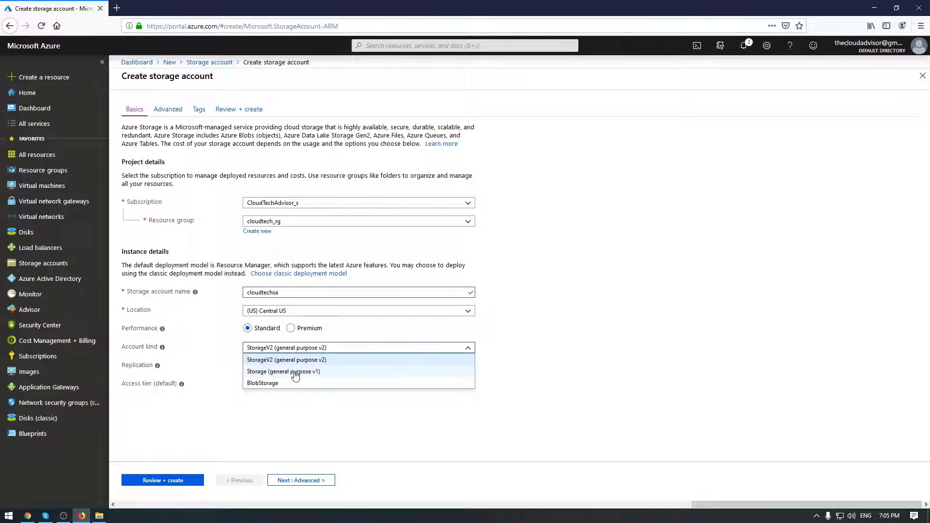
pyautogui.moveTo(299, 378)
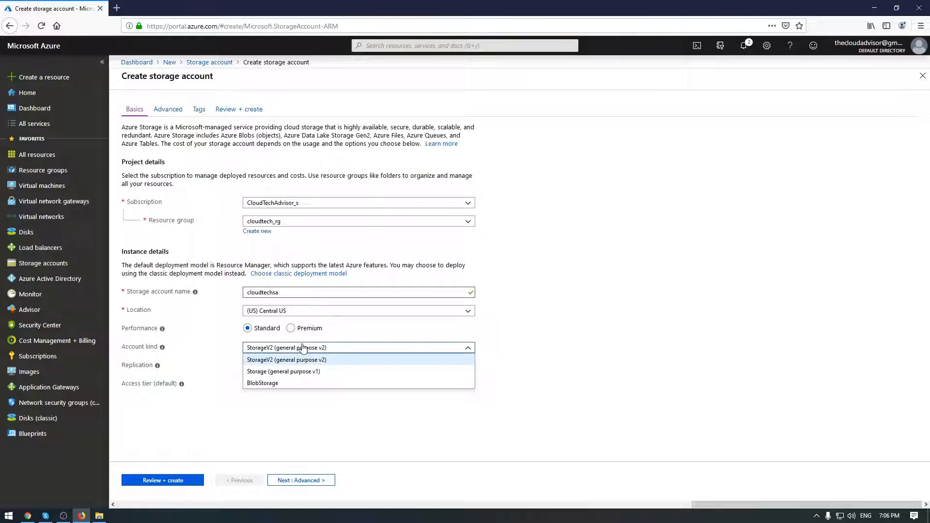
# Keep StorageV2 (general purpose v2) as account kind and Hot as the access tier
pyautogui.click(287, 359)
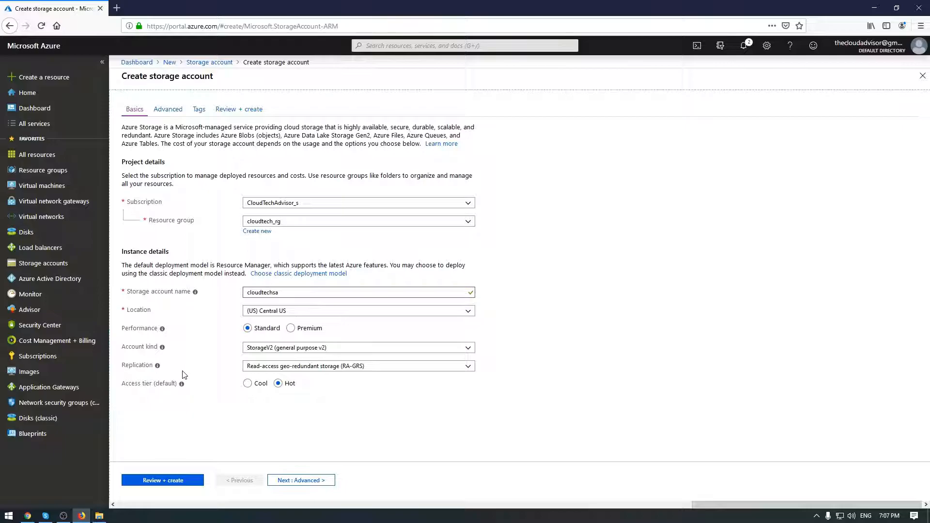
pyautogui.moveTo(268, 401)
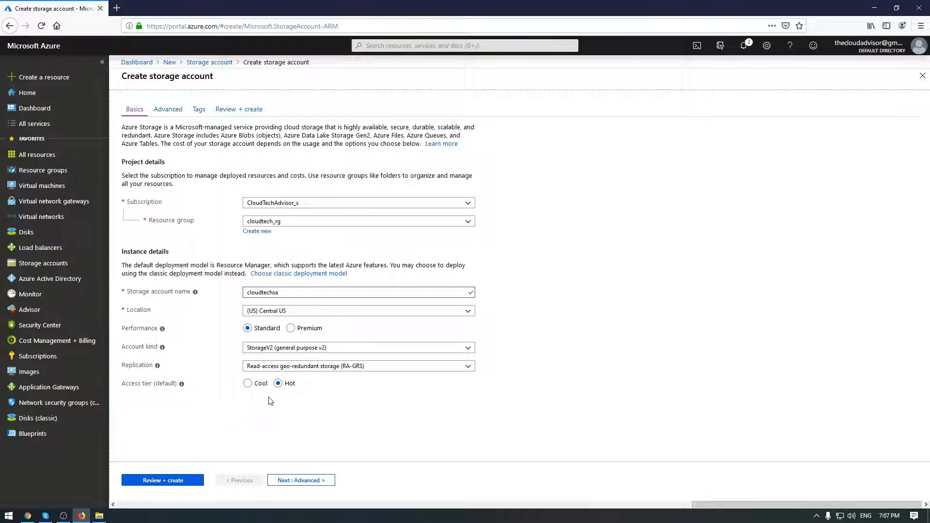
pyautogui.click(278, 383)
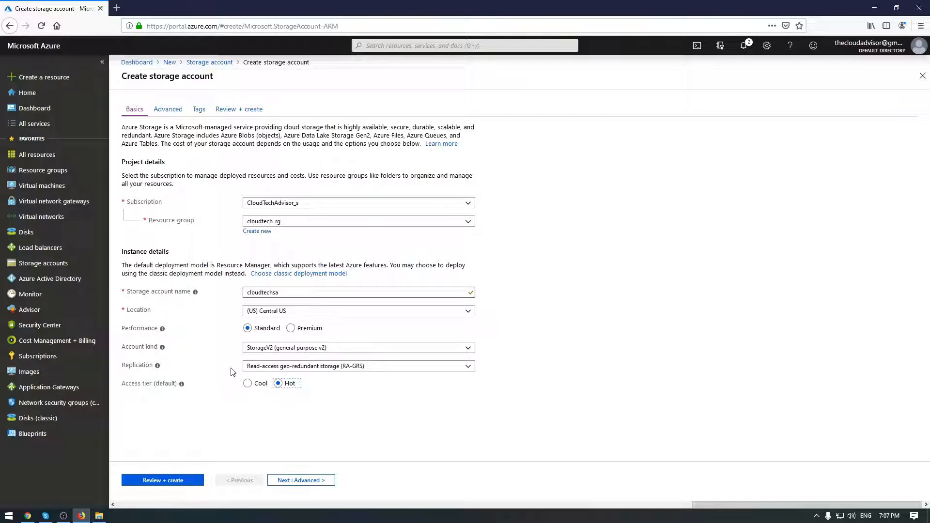
pyautogui.moveTo(324, 396)
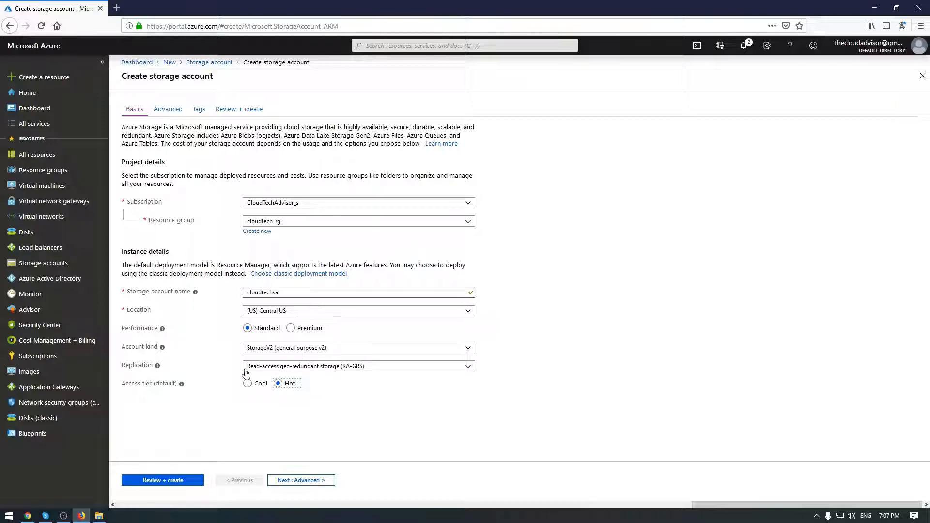
pyautogui.moveTo(187, 212)
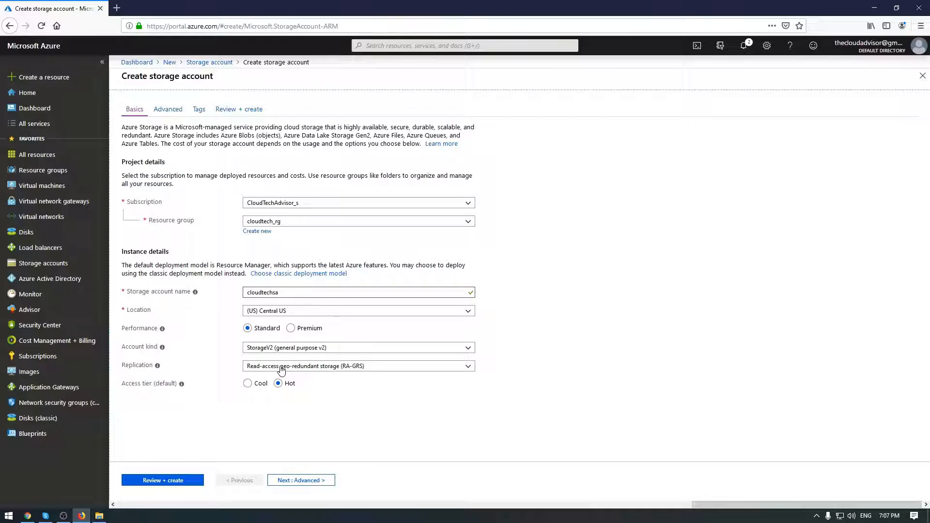
# Change replication from RA-GRS to Locally-redundant storage (LRS)
pyautogui.click(357, 366)
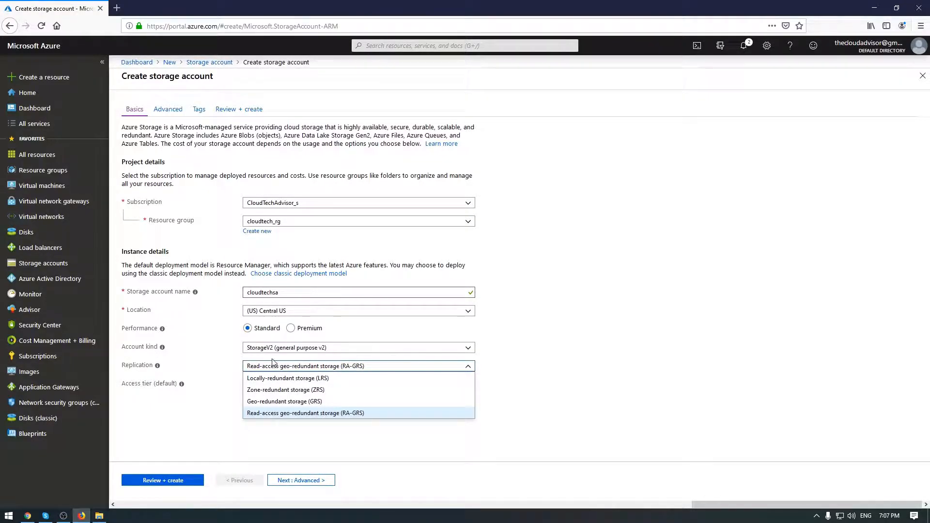
pyautogui.moveTo(295, 381)
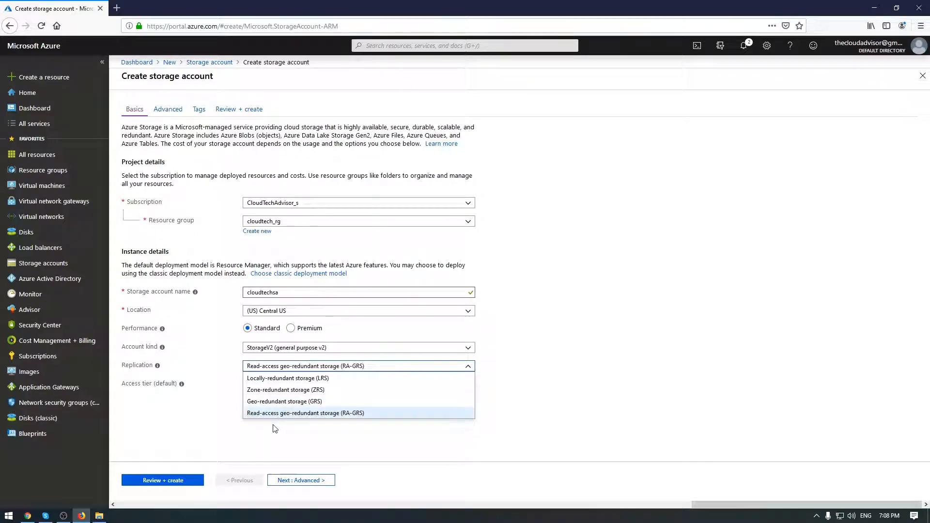
pyautogui.moveTo(279, 422)
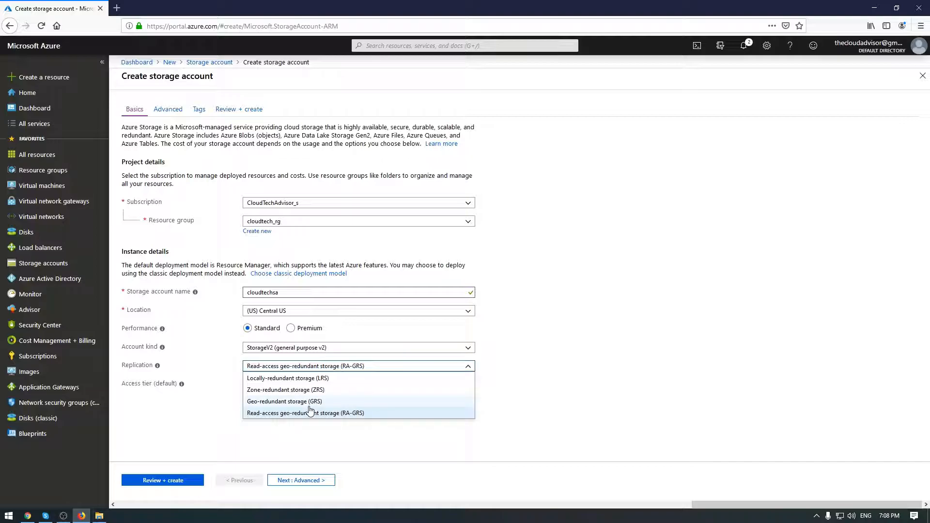
pyautogui.moveTo(312, 422)
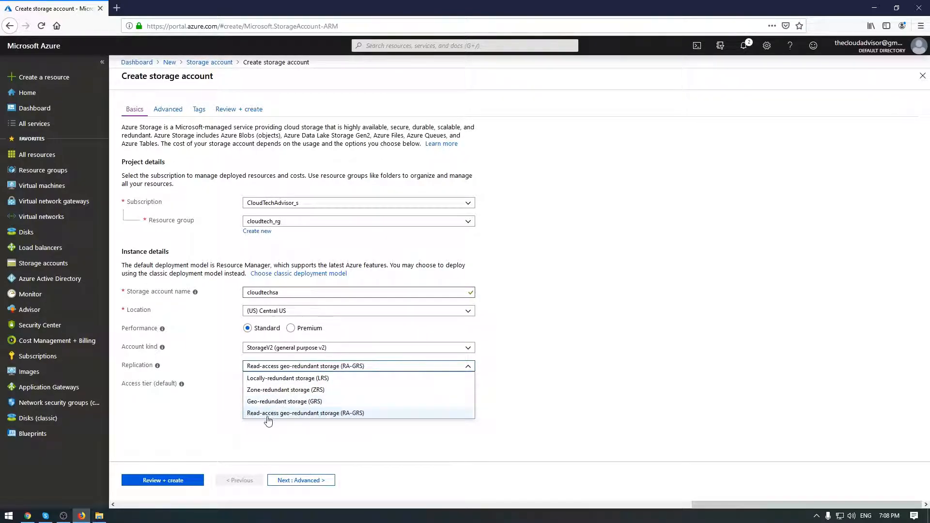
pyautogui.click(287, 379)
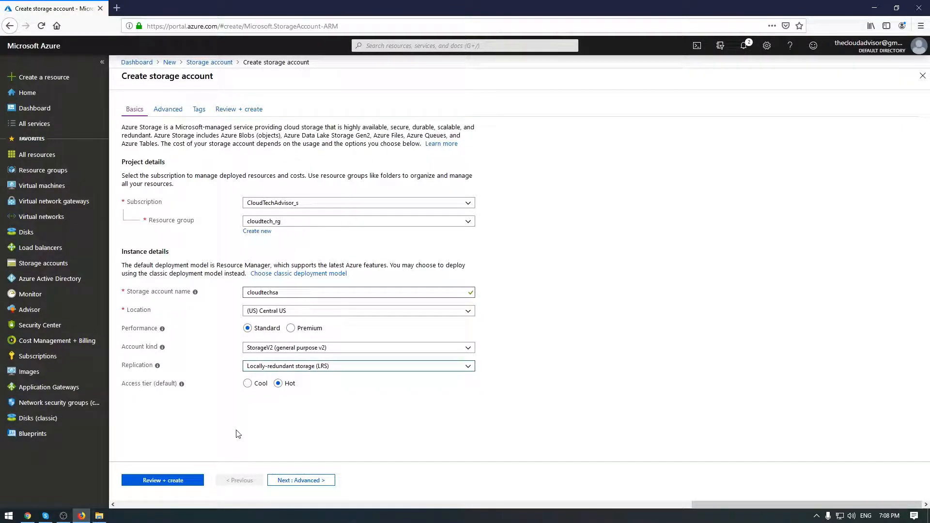
pyautogui.moveTo(301, 377)
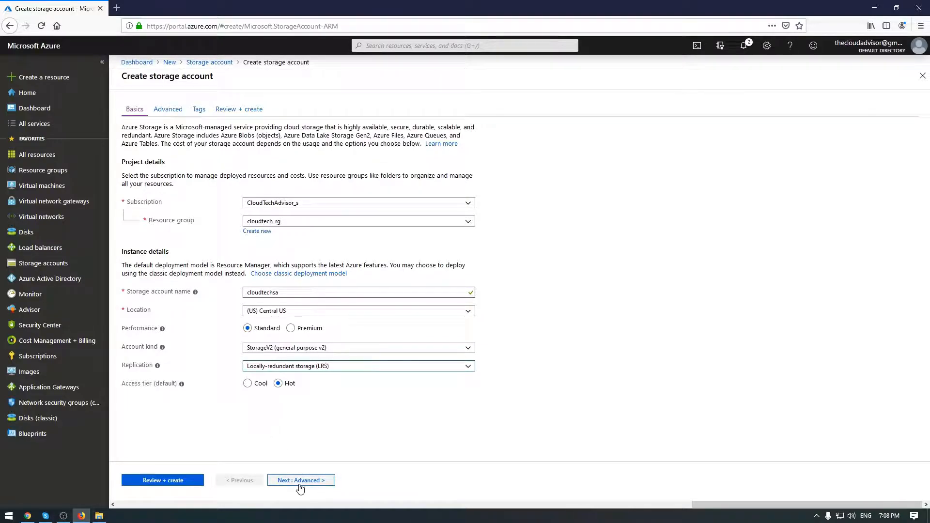
# On the Advanced settings, toggle Secure transfer off and back to Enabled
pyautogui.click(300, 480)
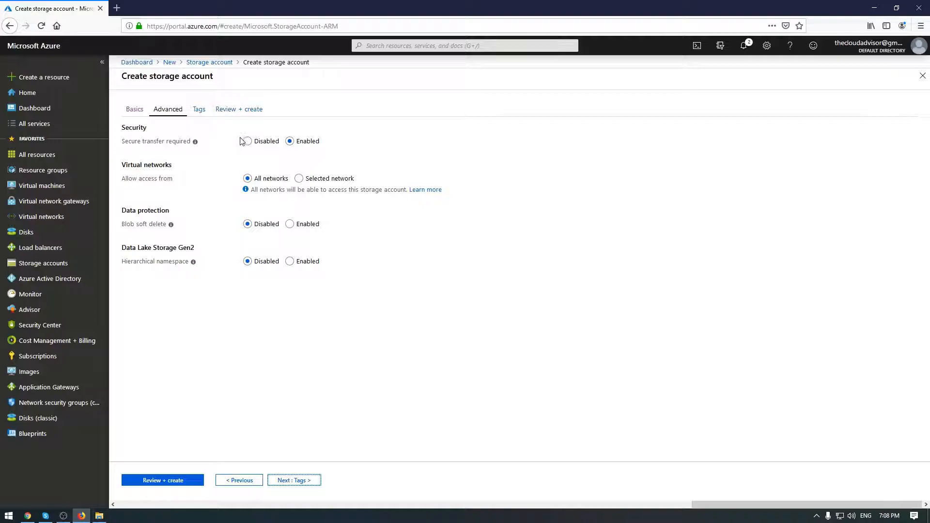
pyautogui.click(247, 141)
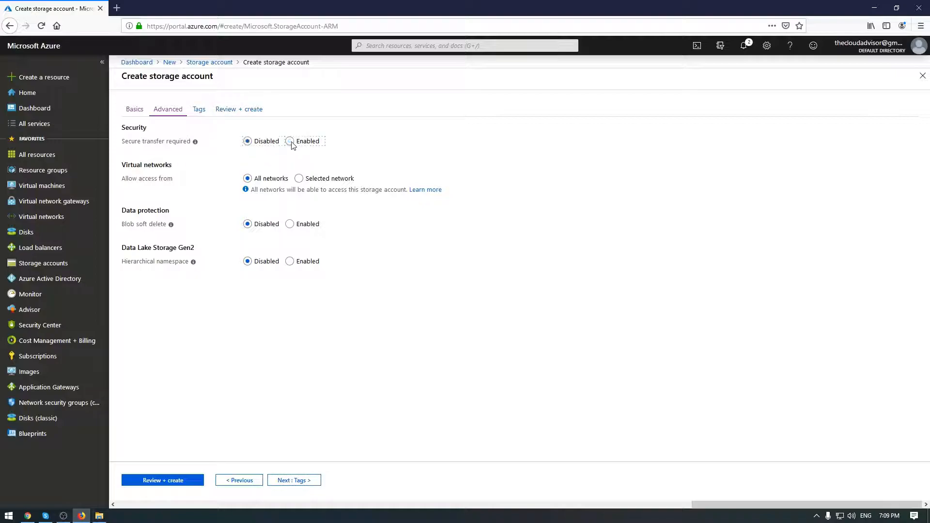
pyautogui.click(290, 141)
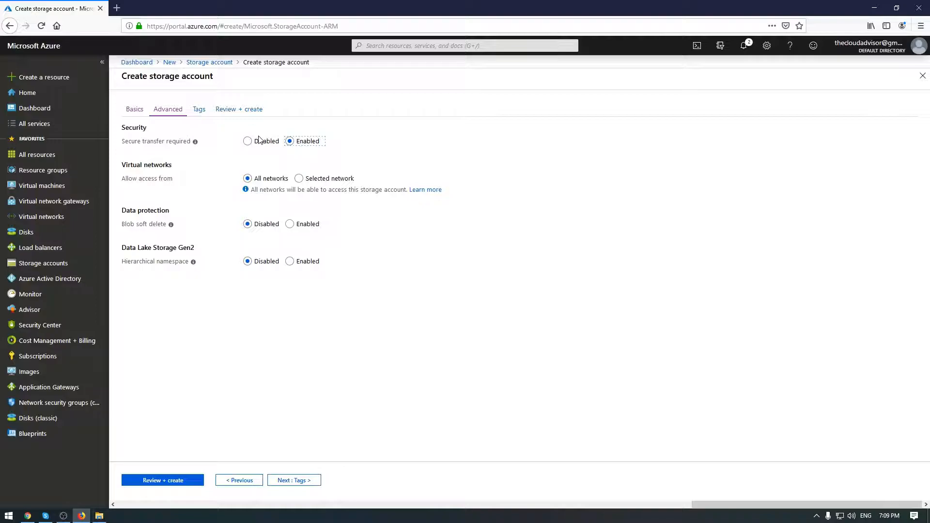
pyautogui.moveTo(225, 132)
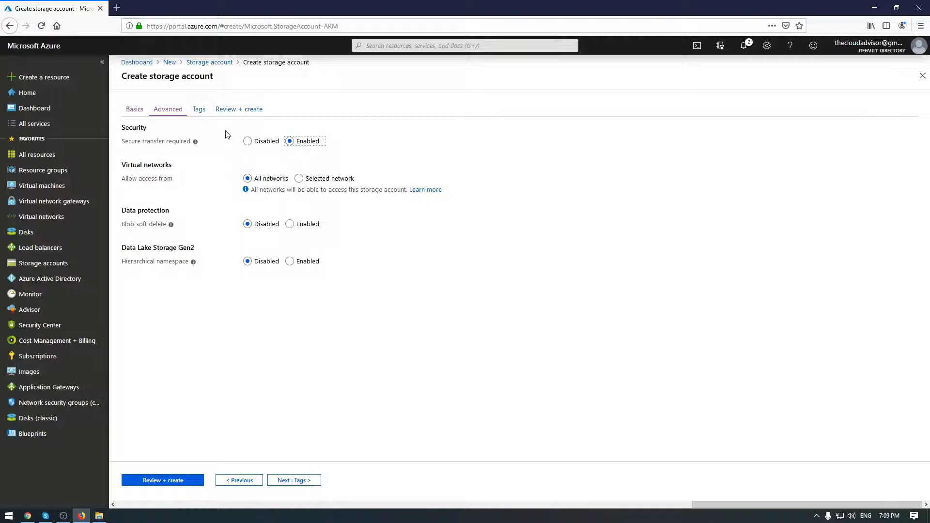
pyautogui.moveTo(211, 165)
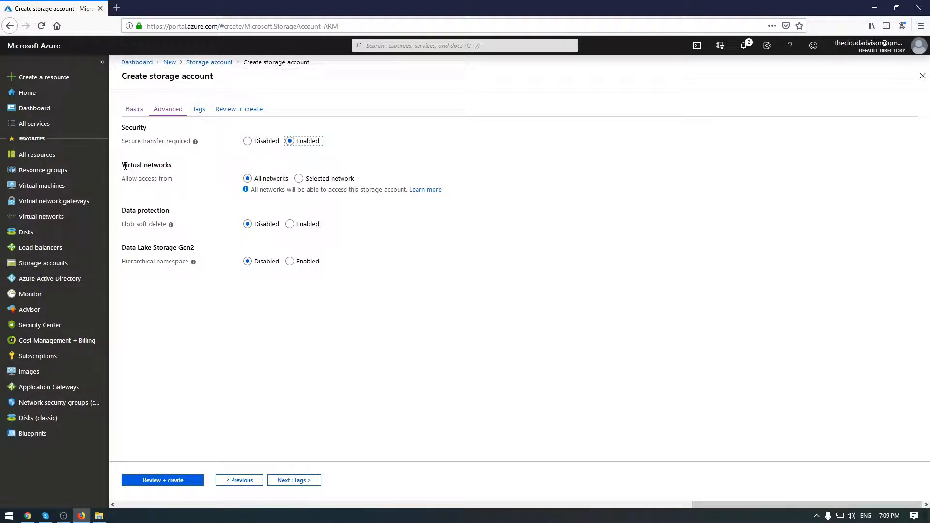
pyautogui.doubleClick(146, 165)
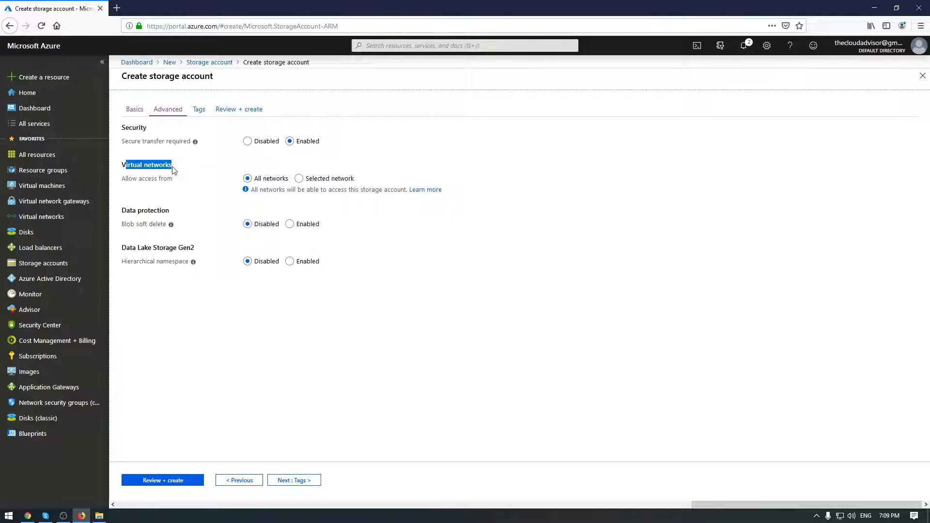
pyautogui.moveTo(159, 183)
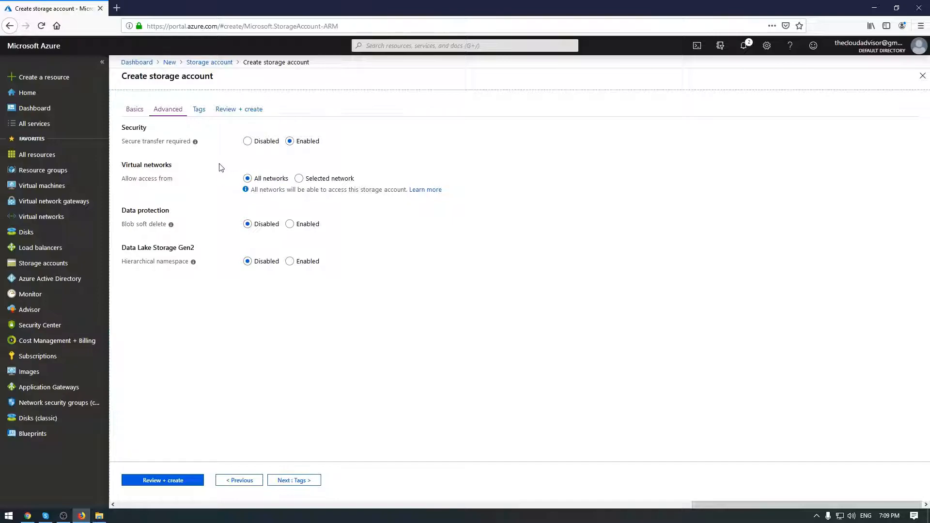
pyautogui.moveTo(176, 183)
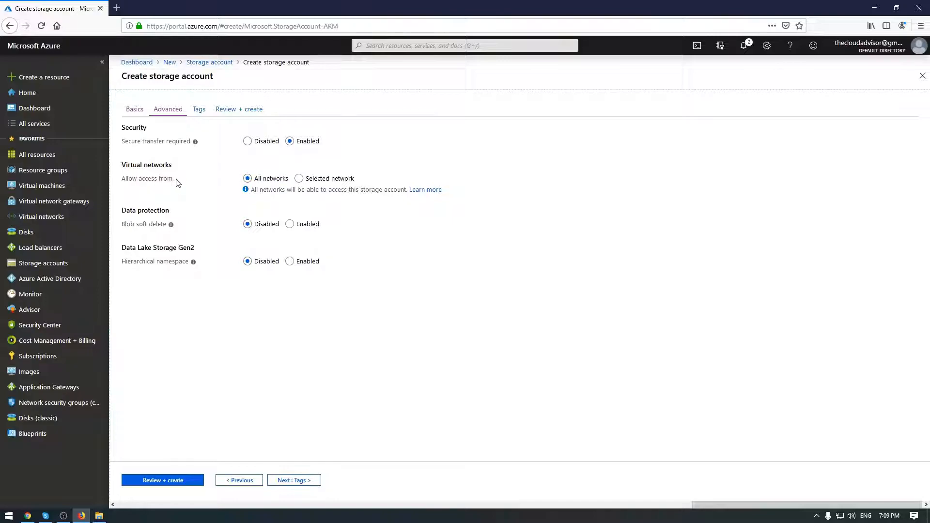
pyautogui.moveTo(155, 182)
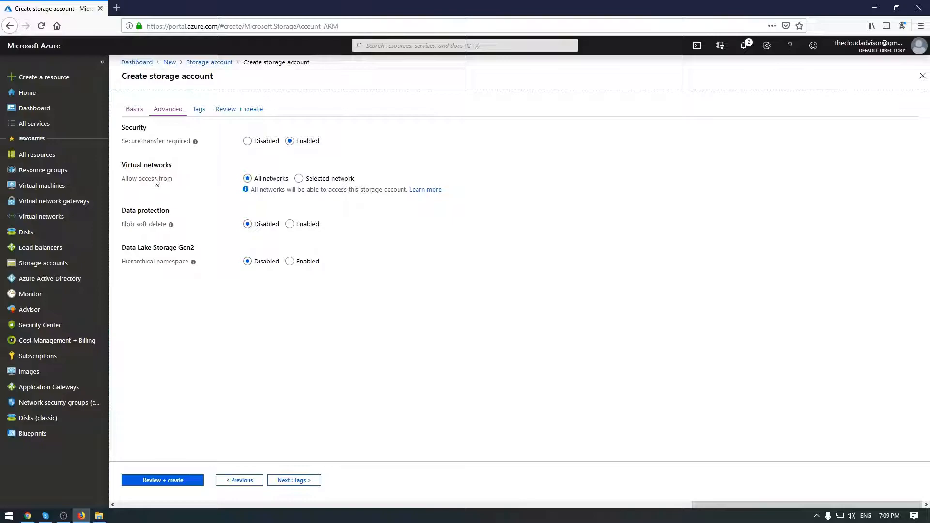
pyautogui.moveTo(421, 154)
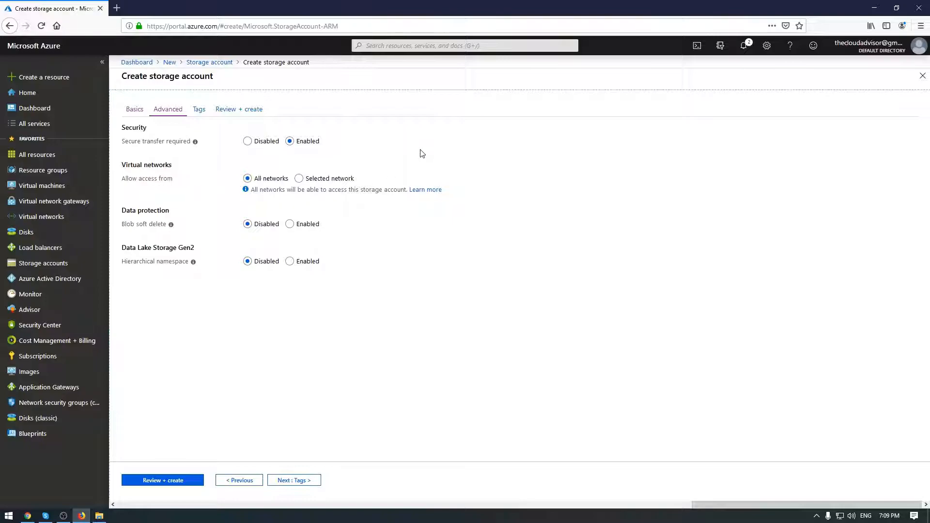
pyautogui.moveTo(651, 71)
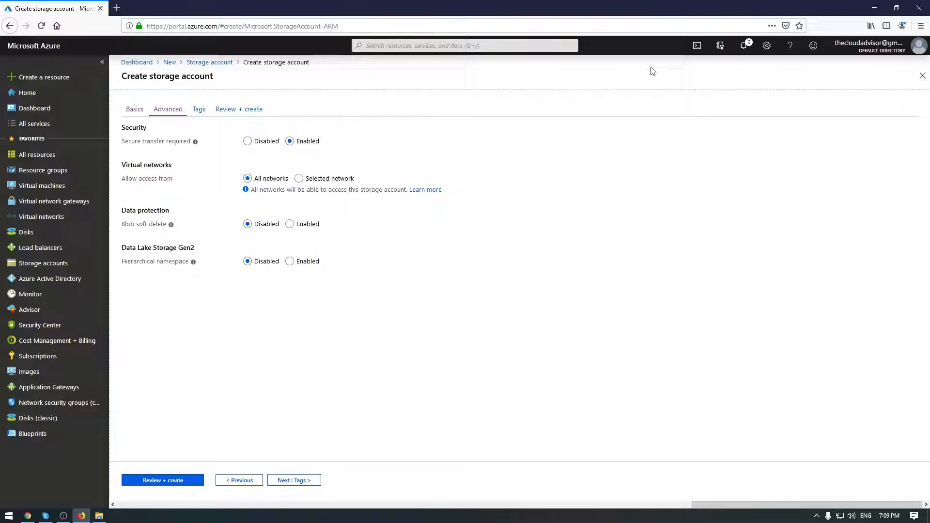
pyautogui.moveTo(230, 168)
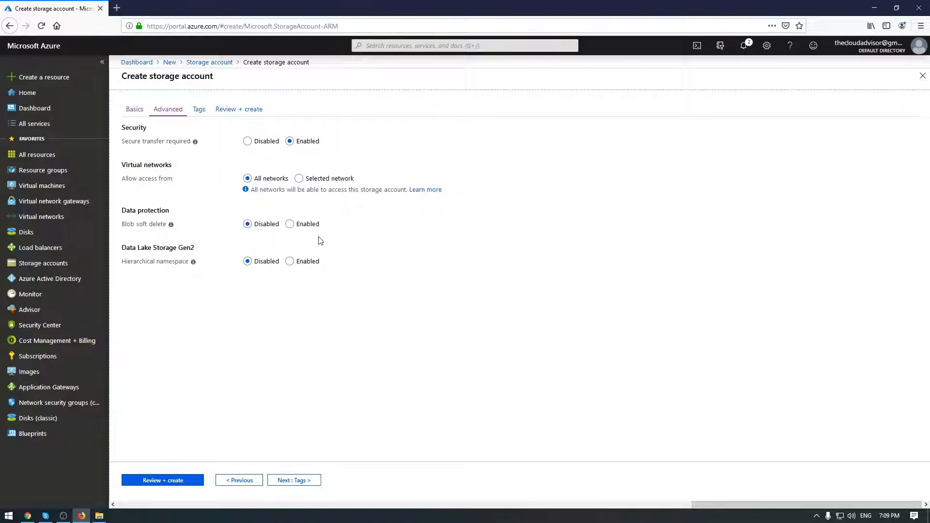
pyautogui.moveTo(294, 219)
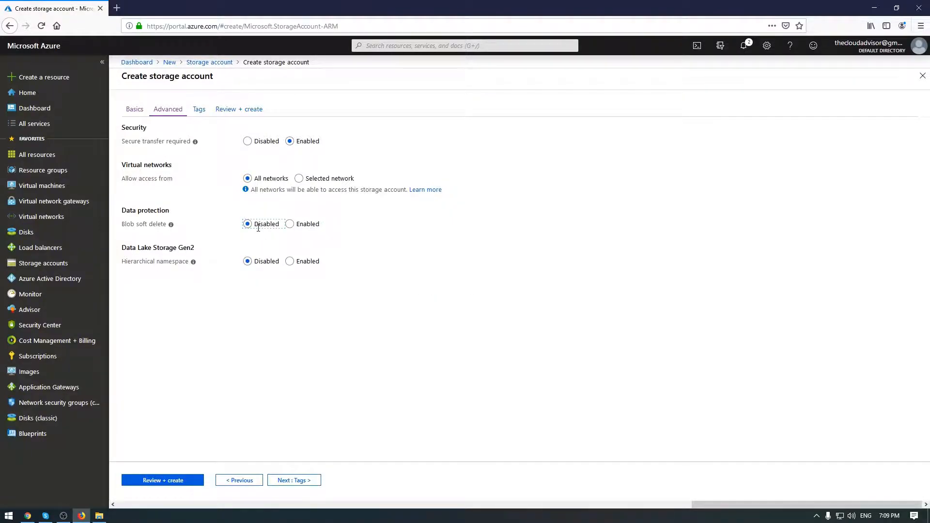
# Try blob soft delete with retention slid to 346 then 1 day, leave it Disabled, and proceed to Tags
pyautogui.click(290, 224)
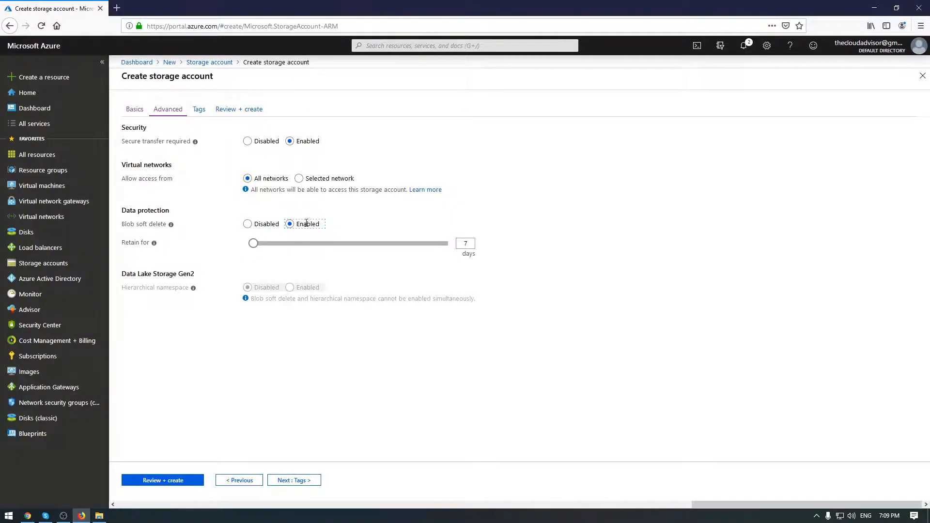
pyautogui.moveTo(251, 243); pyautogui.dragTo(438, 244)
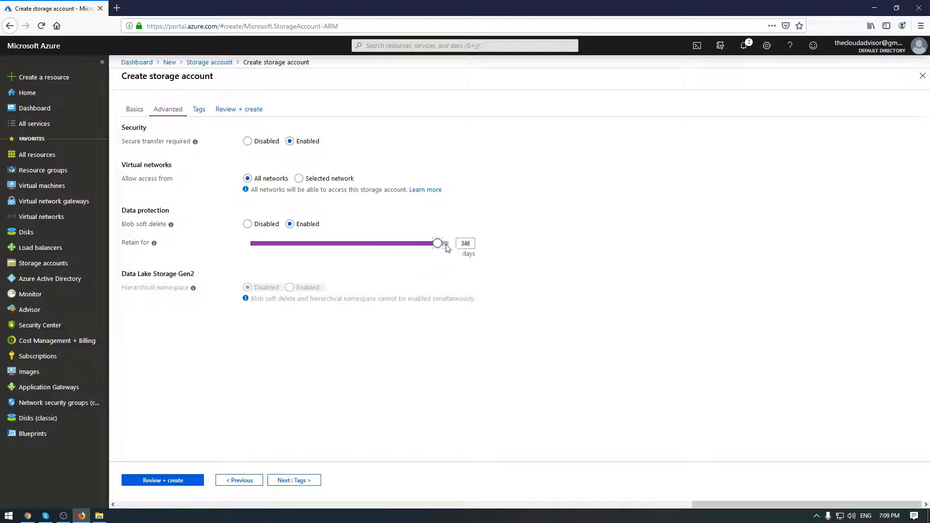
pyautogui.moveTo(438, 243); pyautogui.dragTo(250, 243)
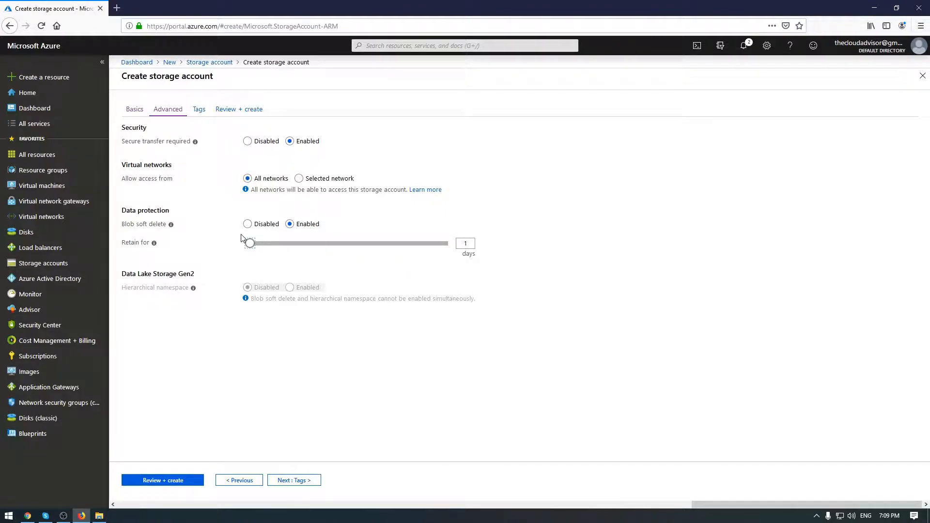
pyautogui.click(247, 224)
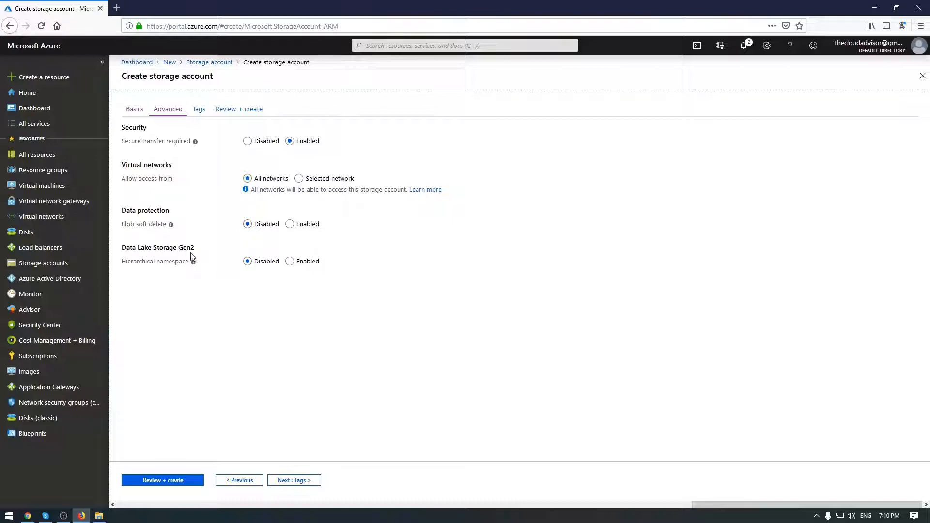
pyautogui.doubleClick(189, 247)
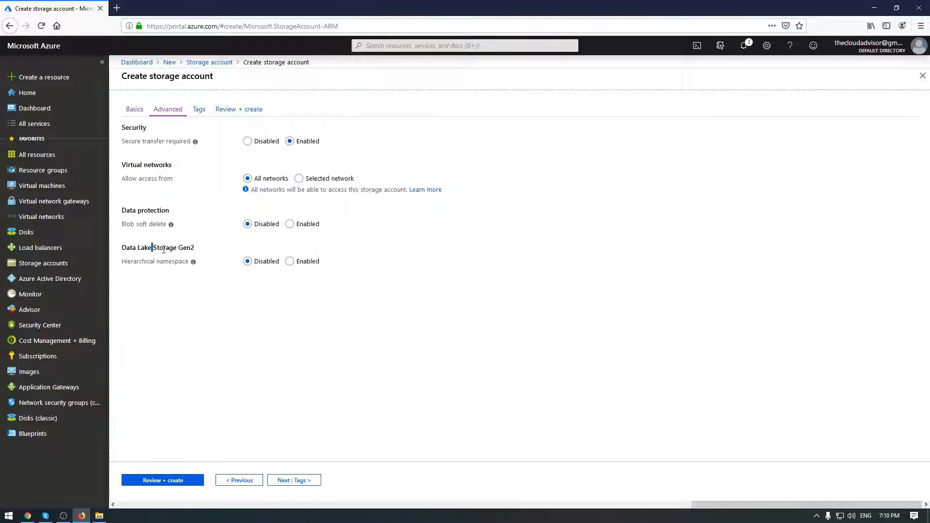
pyautogui.doubleClick(164, 247)
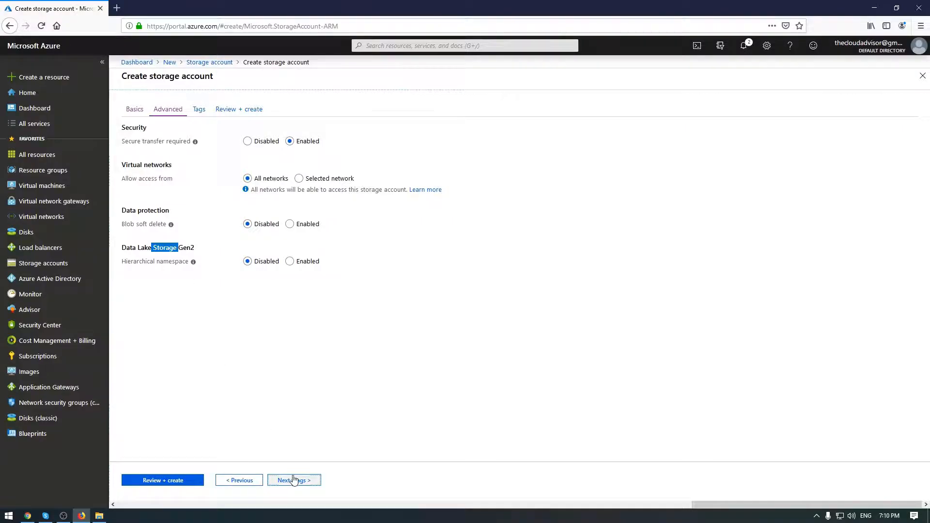
pyautogui.click(293, 479)
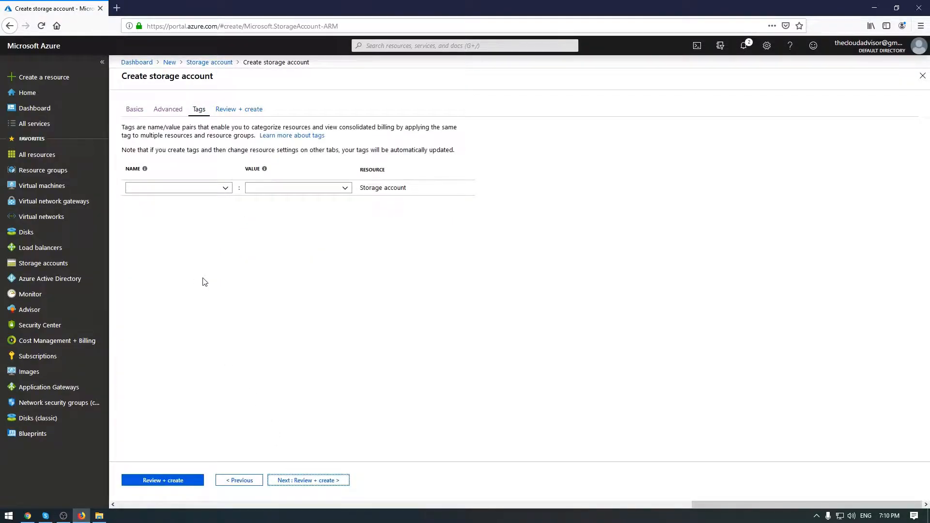
# Leave the tag name/value row blank on the Tags step
pyautogui.click(175, 188)
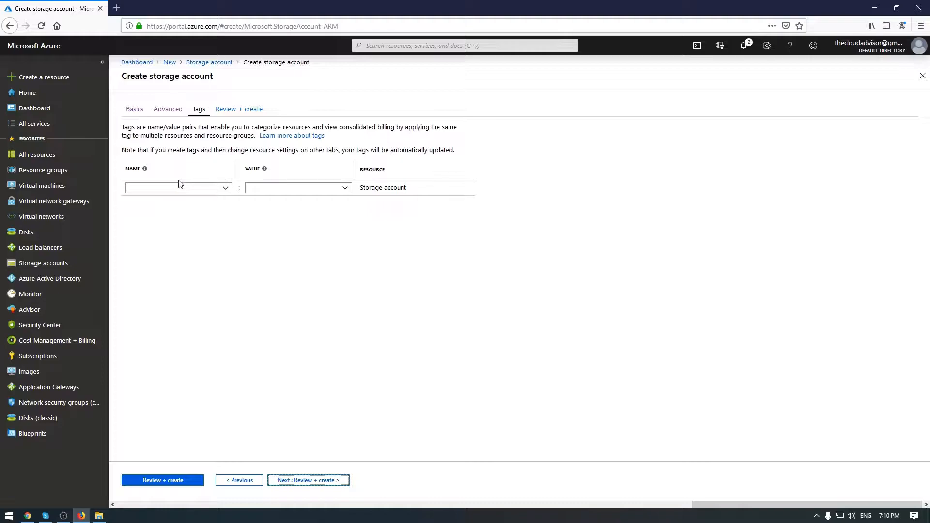
pyautogui.moveTo(324, 302)
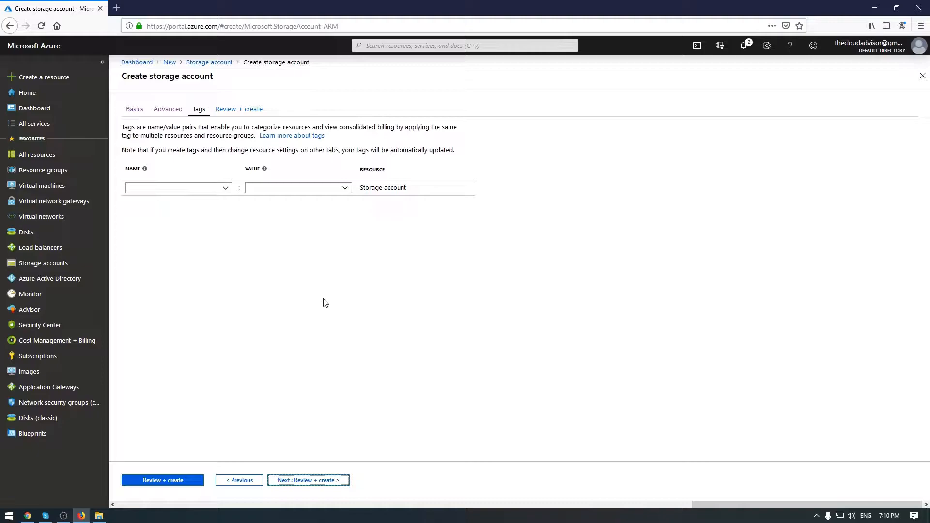
pyautogui.moveTo(311, 289)
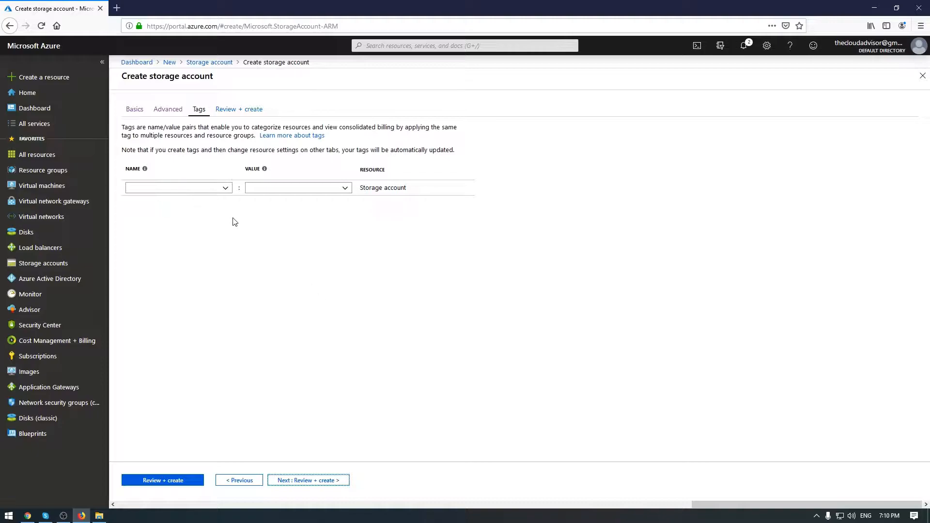
pyautogui.moveTo(199, 212)
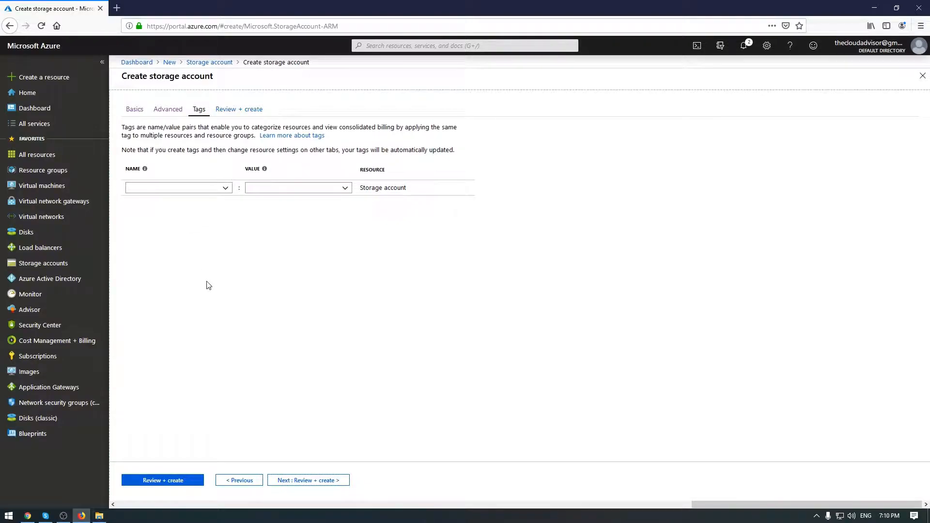
pyautogui.moveTo(210, 304)
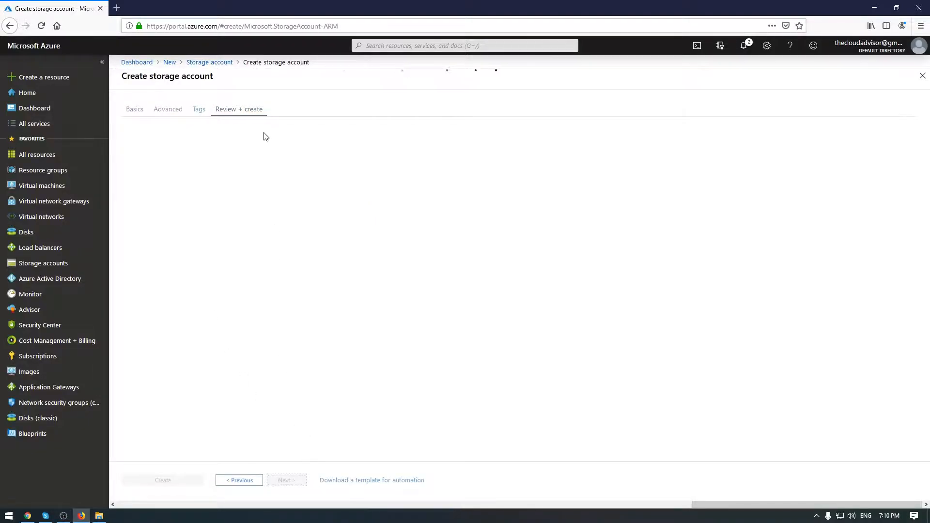
# With validation passed on Review + create, create the cloudtechsa storage account
pyautogui.click(238, 109)
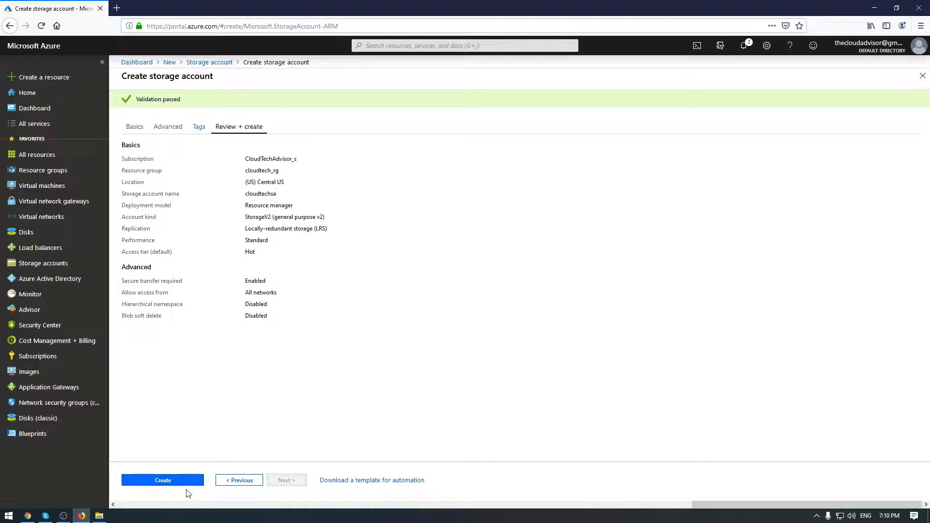
pyautogui.click(163, 480)
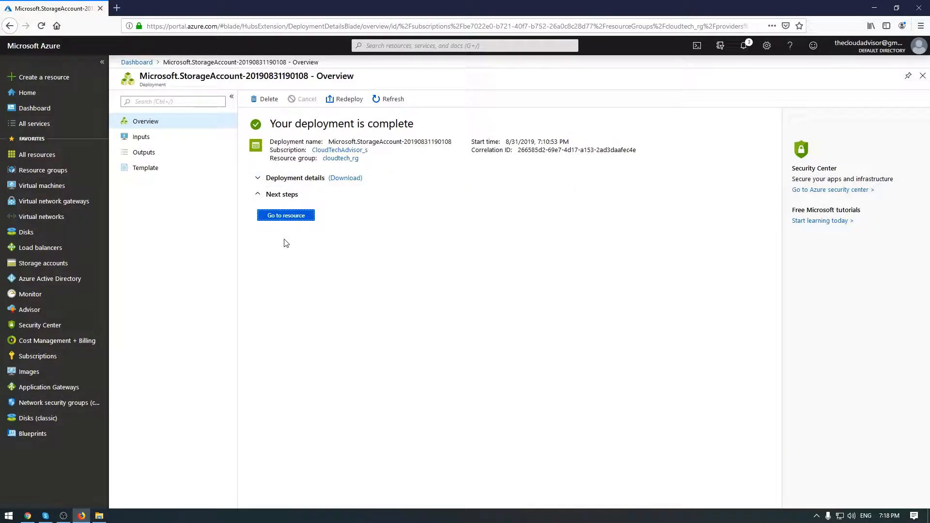
# Go to the deployed cloudtechsa resource and select Configuration under Settings
pyautogui.click(285, 215)
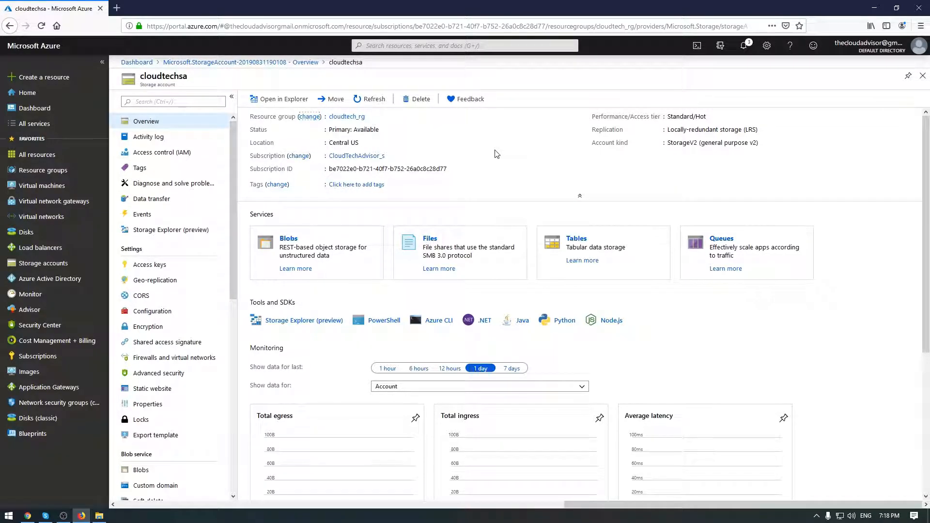
pyautogui.moveTo(473, 117)
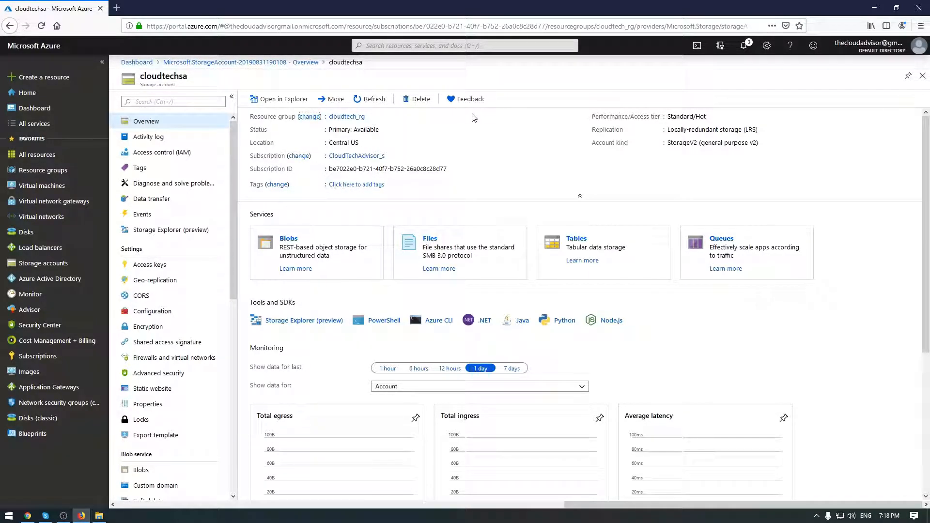
pyautogui.moveTo(551, 128)
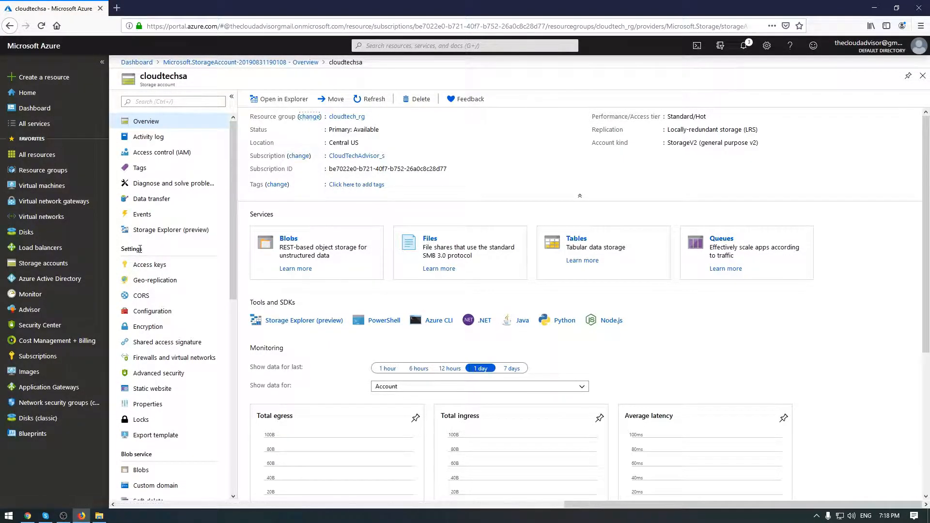
pyautogui.click(152, 311)
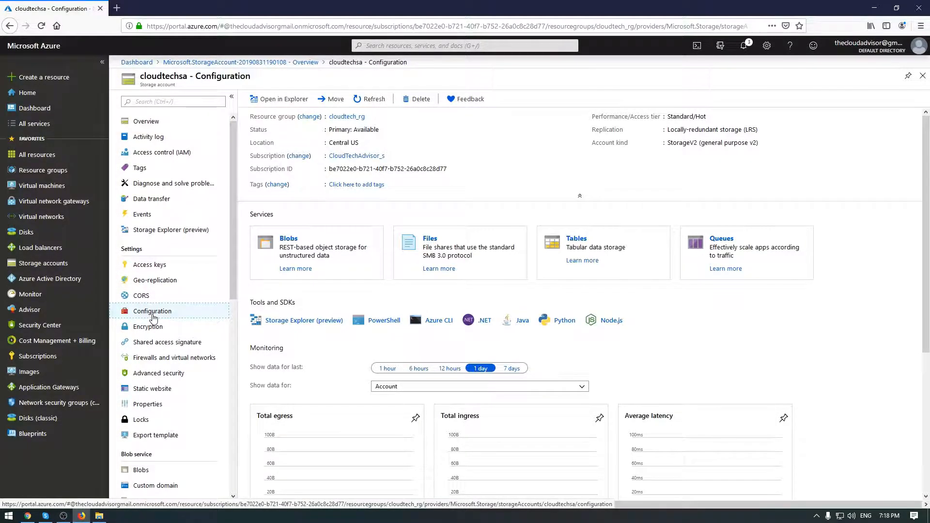
# Review Standard performance and Hot tier, and keep Replication set to locally-redundant storage (LRS)
pyautogui.click(152, 311)
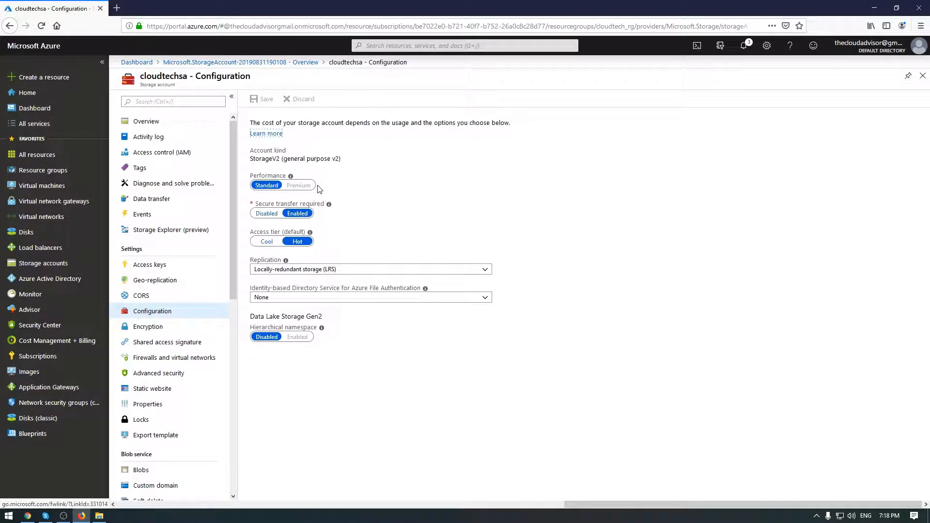
pyautogui.moveTo(313, 173)
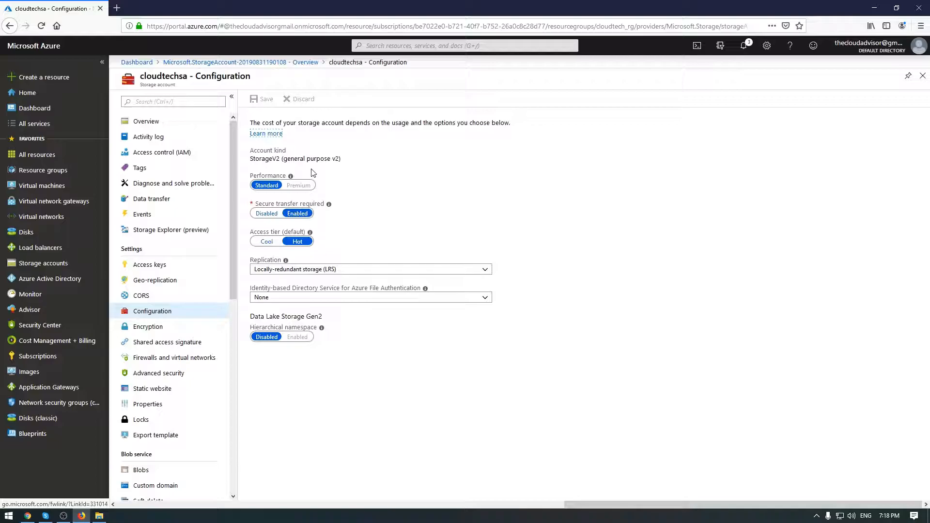
pyautogui.moveTo(262, 152)
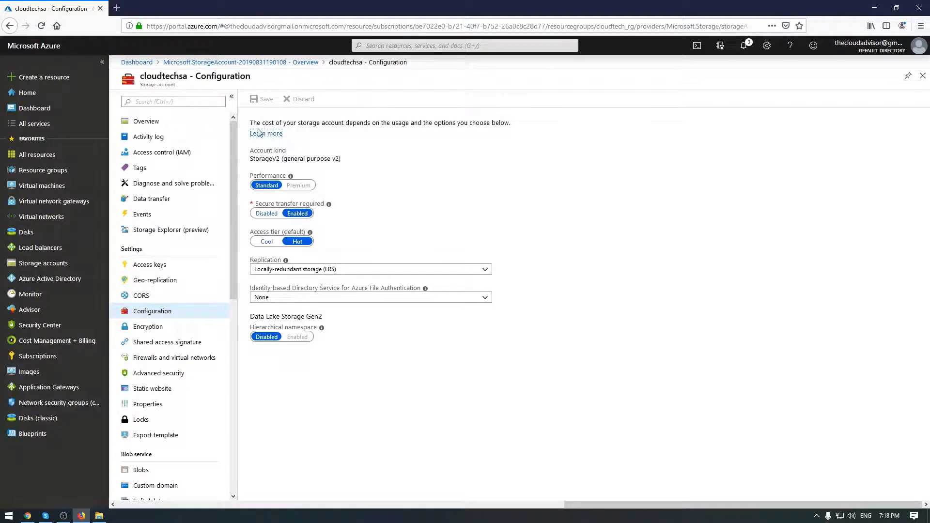
pyautogui.moveTo(312, 139)
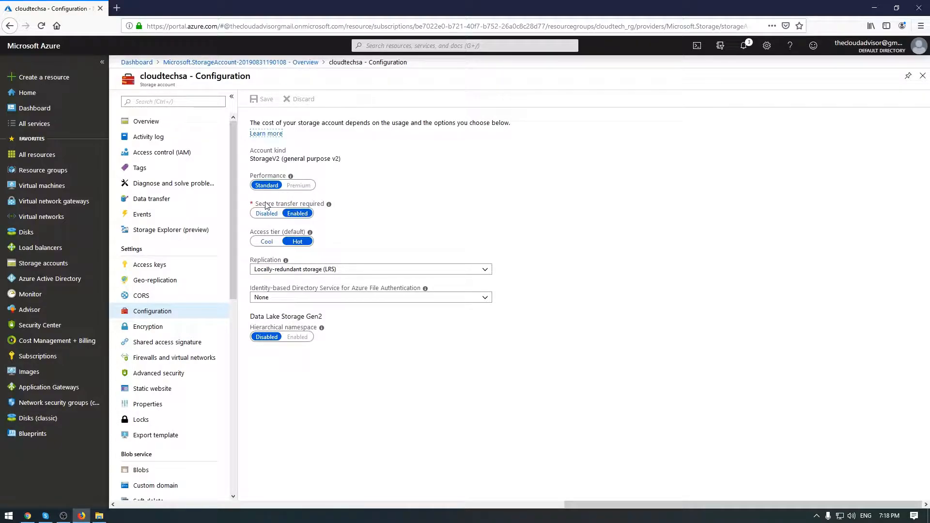
pyautogui.moveTo(330, 204)
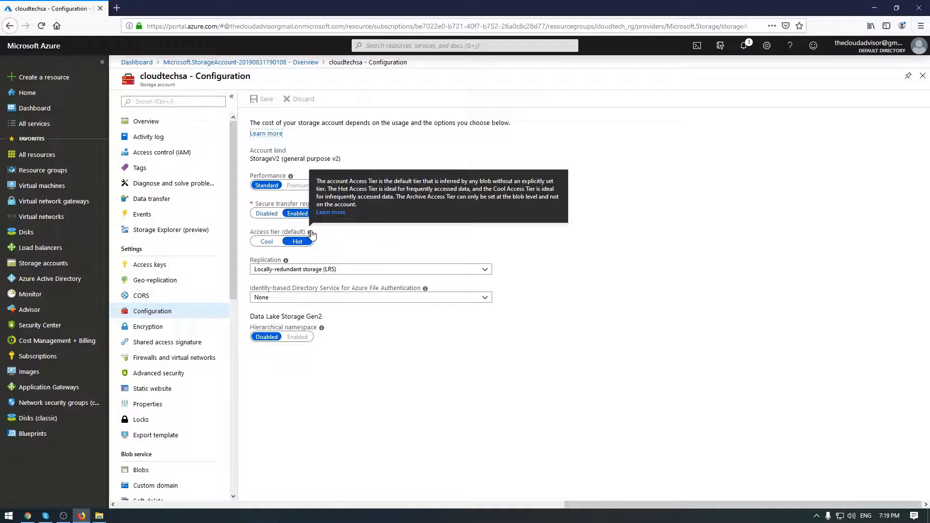
pyautogui.click(369, 268)
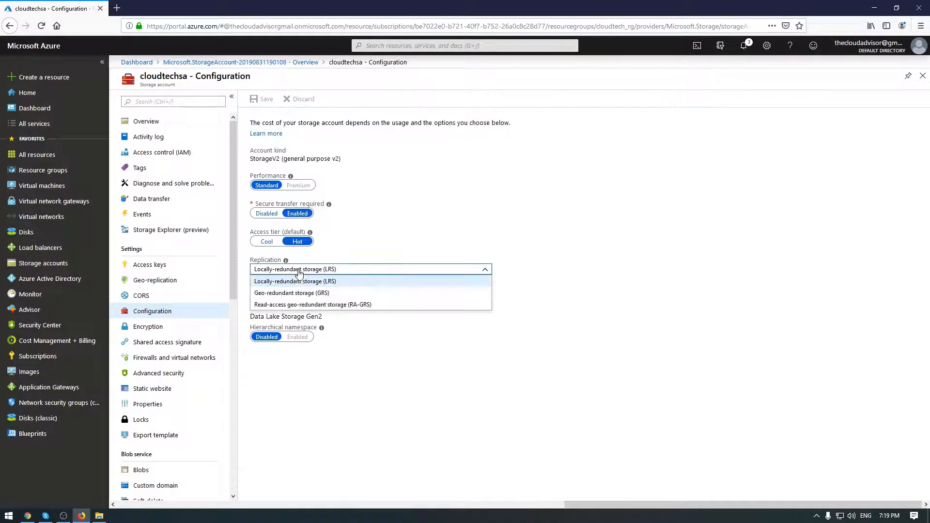
pyautogui.click(294, 281)
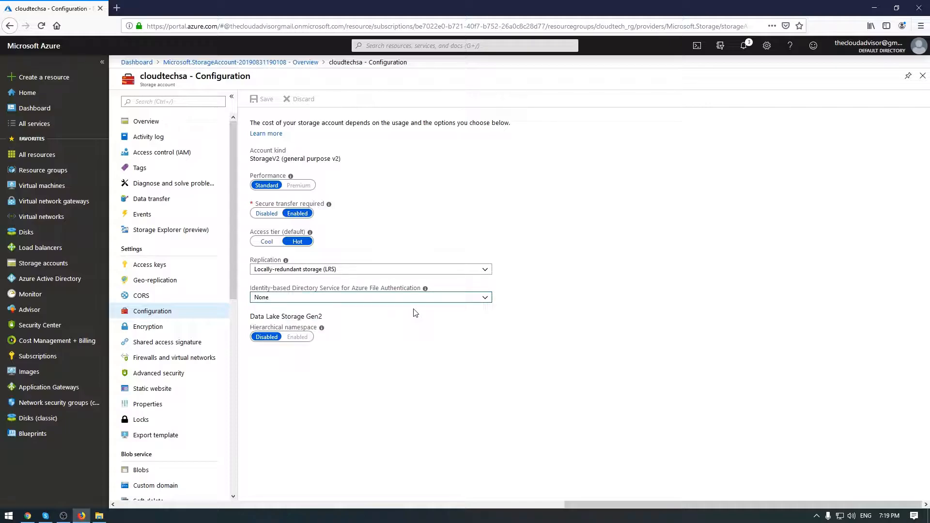
pyautogui.moveTo(154, 279)
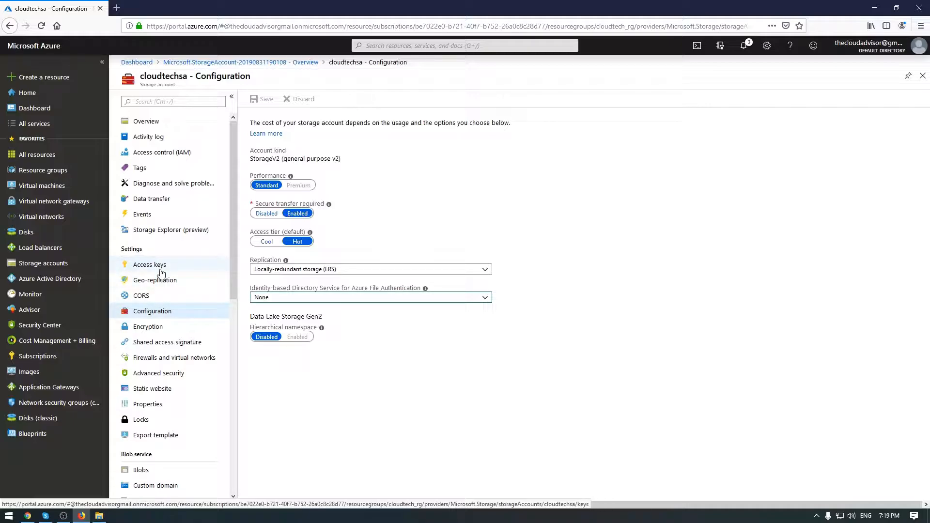
# View the account's CORS rules and the Shared access signature options
pyautogui.click(141, 295)
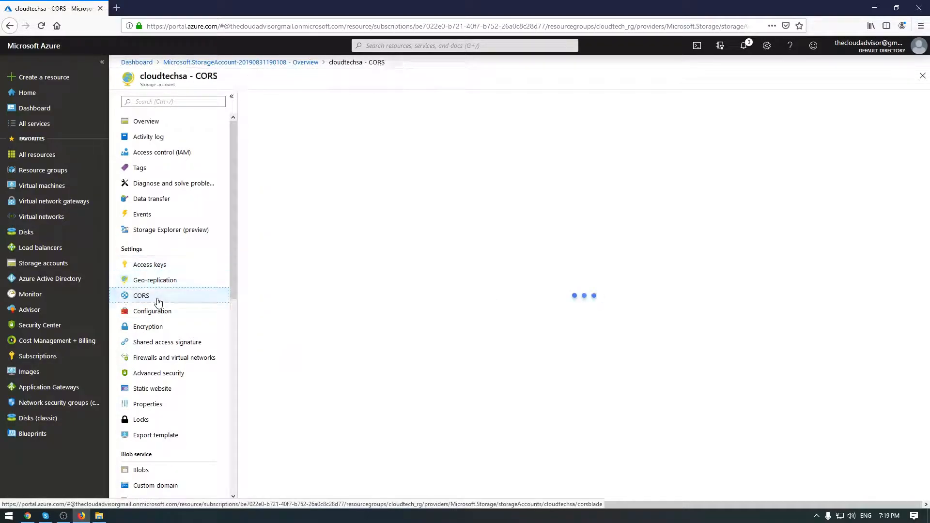
pyautogui.click(141, 295)
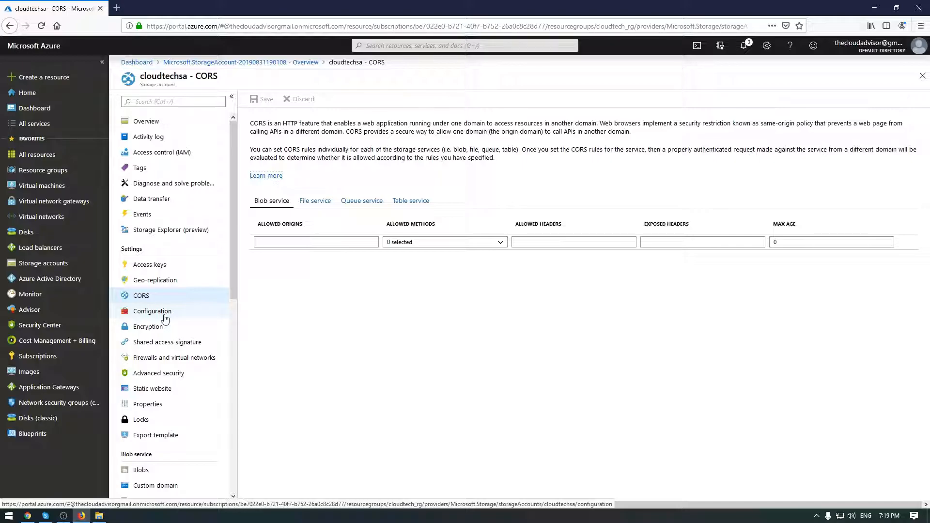
pyautogui.moveTo(168, 312)
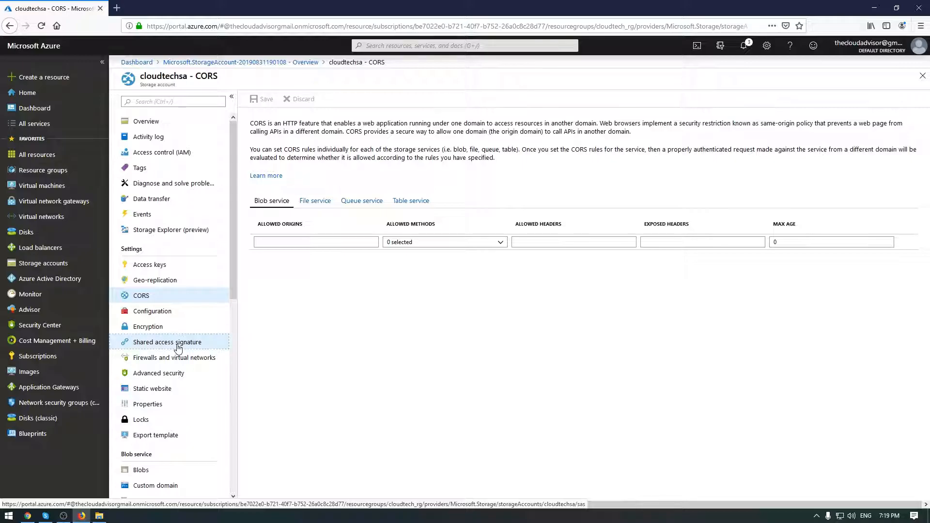
pyautogui.click(167, 342)
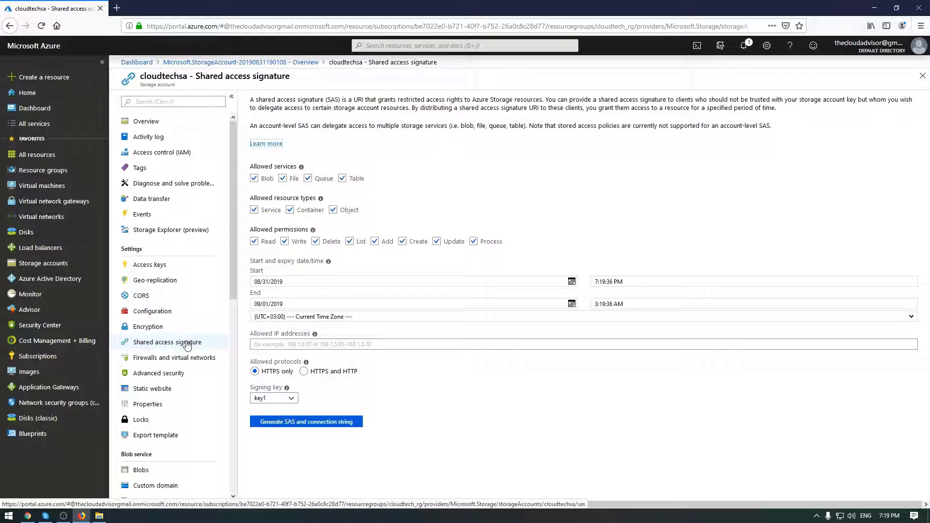
# View the Access keys blade, then return to the cloudtechsa overview
pyautogui.click(149, 263)
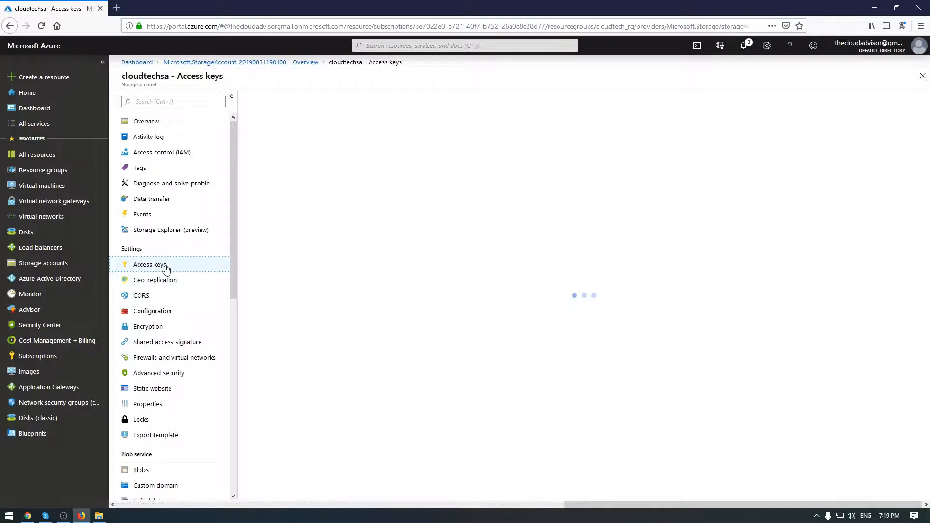
pyautogui.click(149, 265)
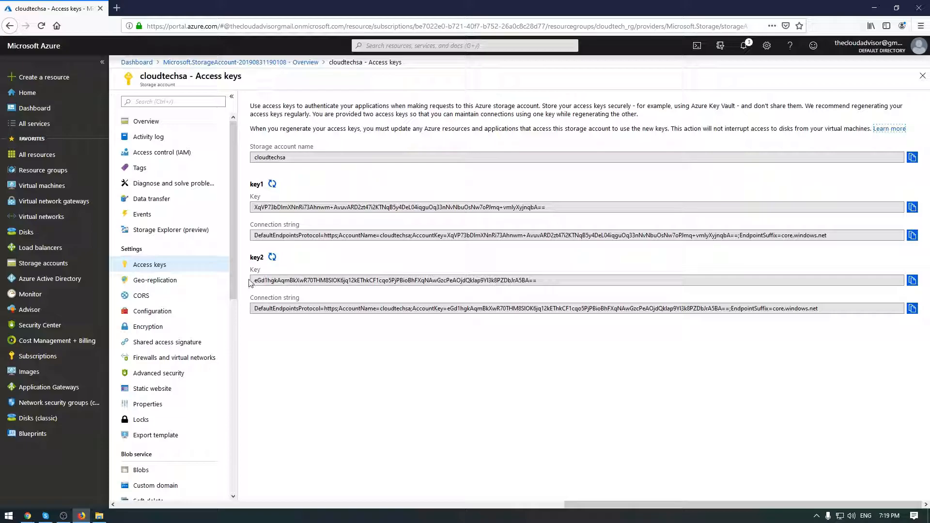
pyautogui.click(145, 121)
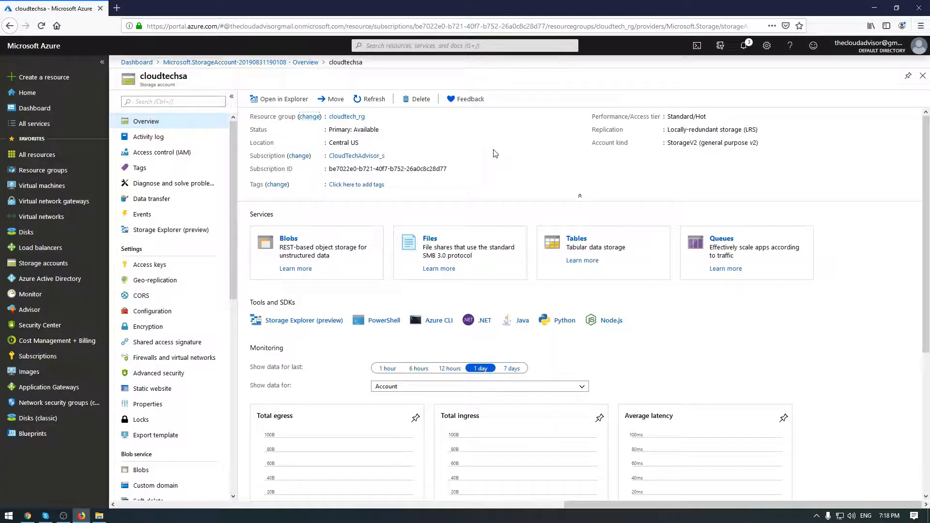